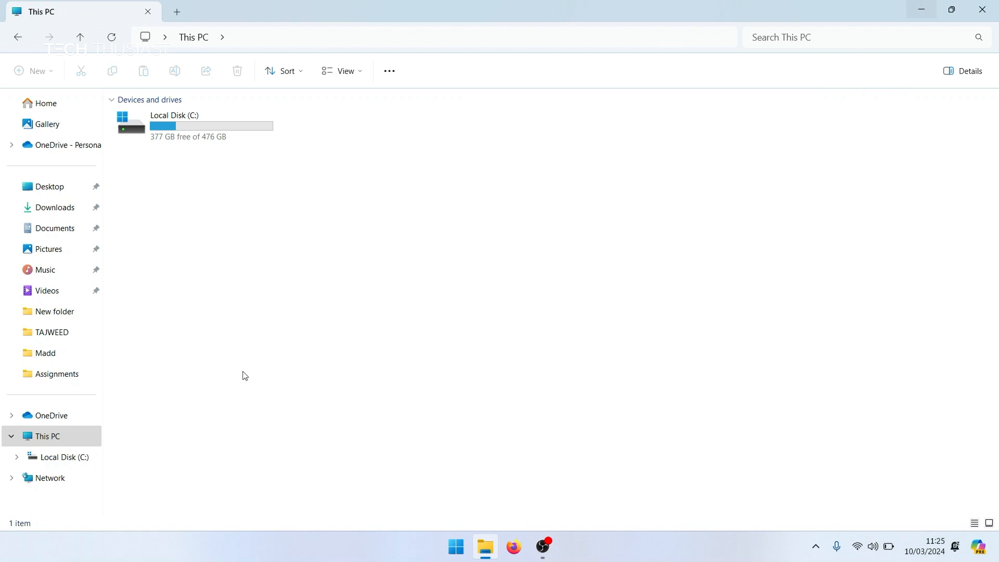
Browse from Local Disk (C:) into the Games folder
left_click(195, 126)
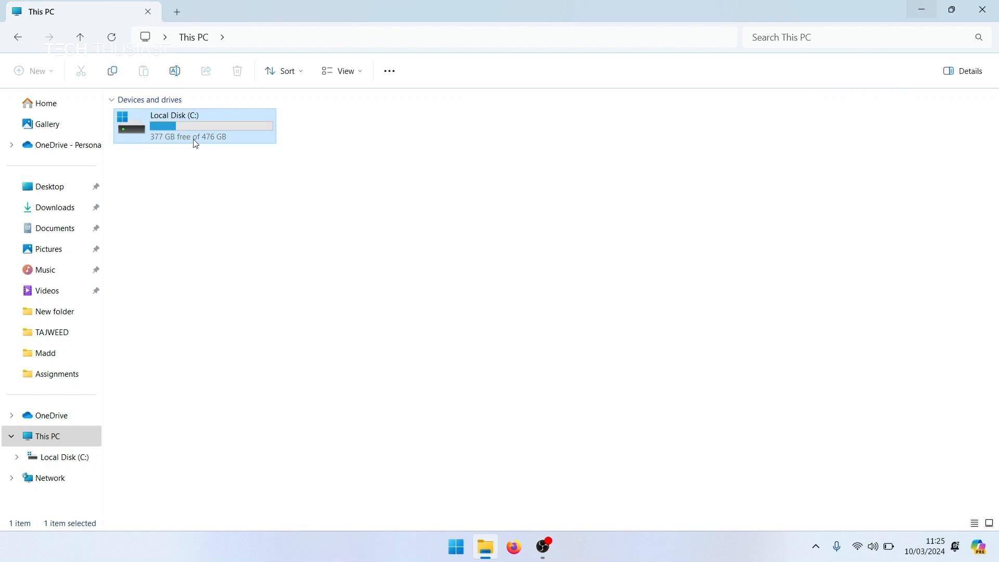
double_click(174, 126)
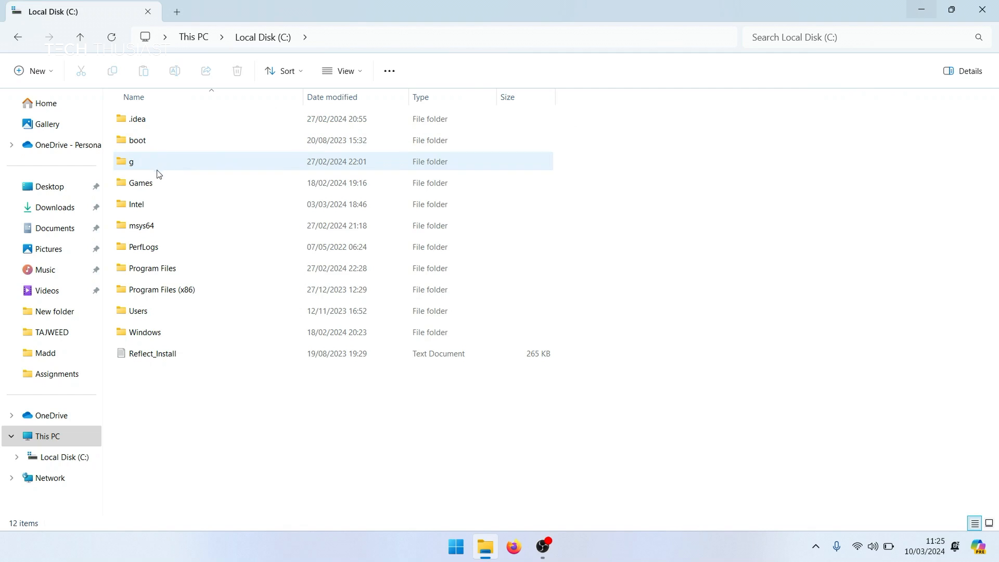
double_click(140, 183)
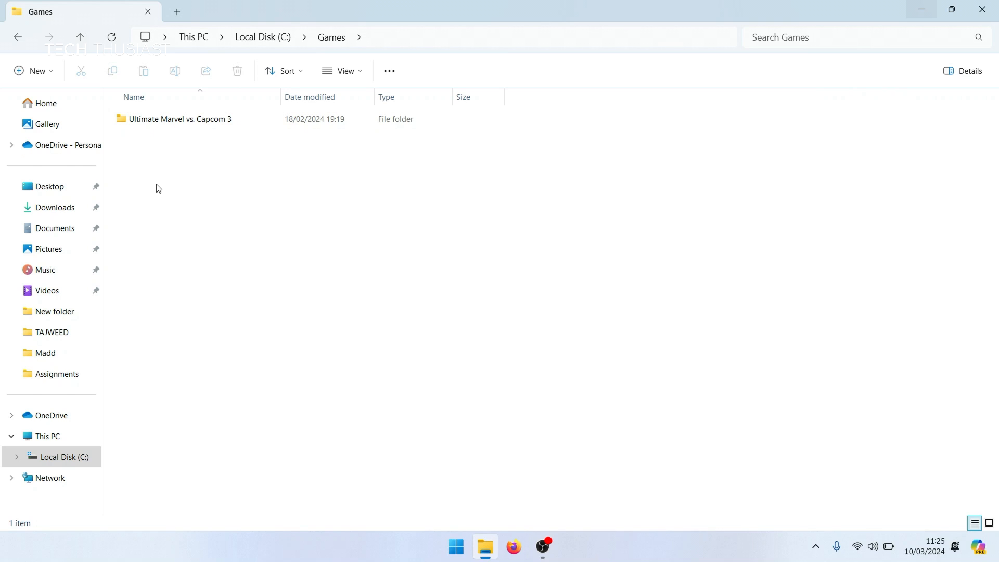
mouse_move(190, 134)
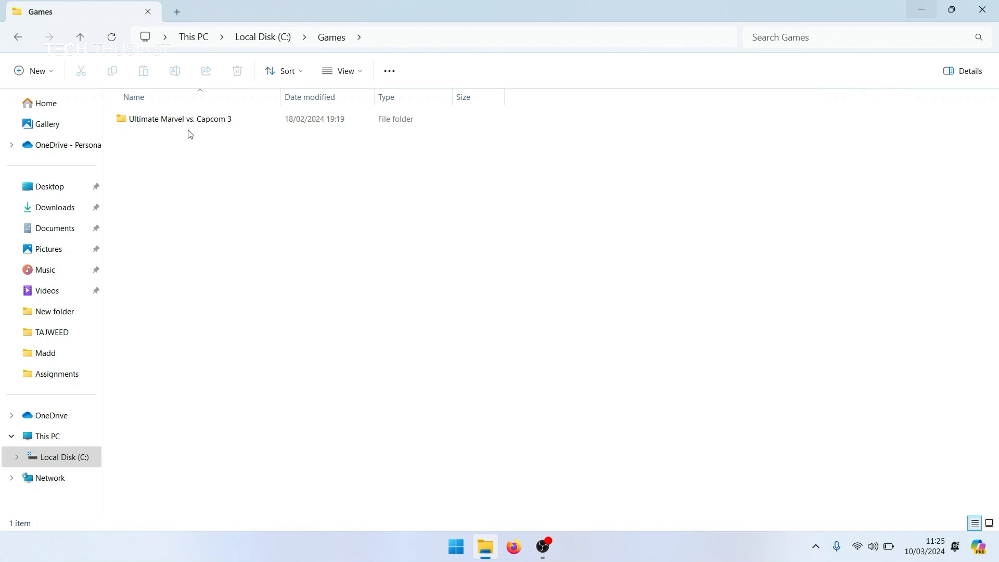
View the Ultimate Marvel vs. Capcom 3 folder with the umvc3 application, then go back up
double_click(180, 119)
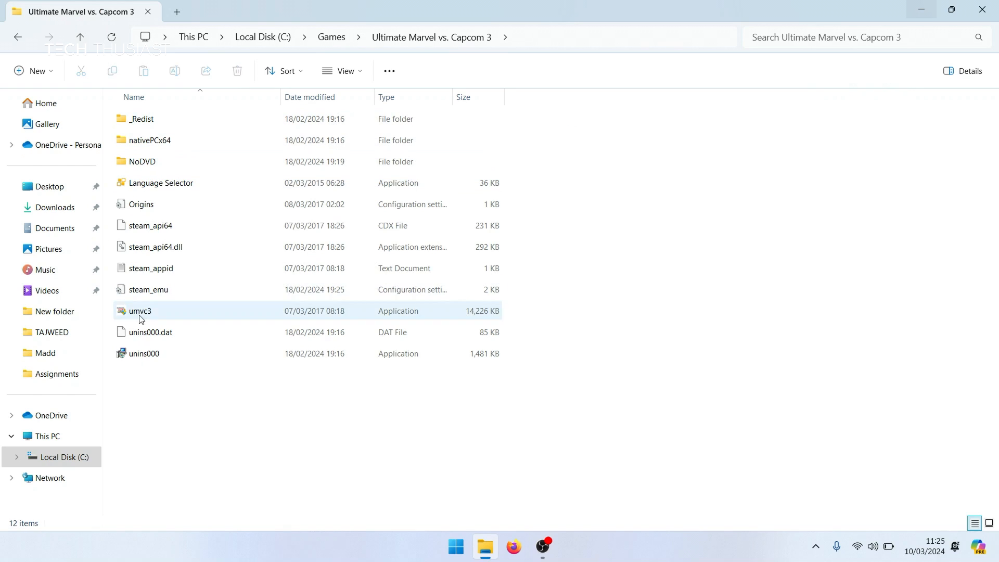
left_click(200, 402)
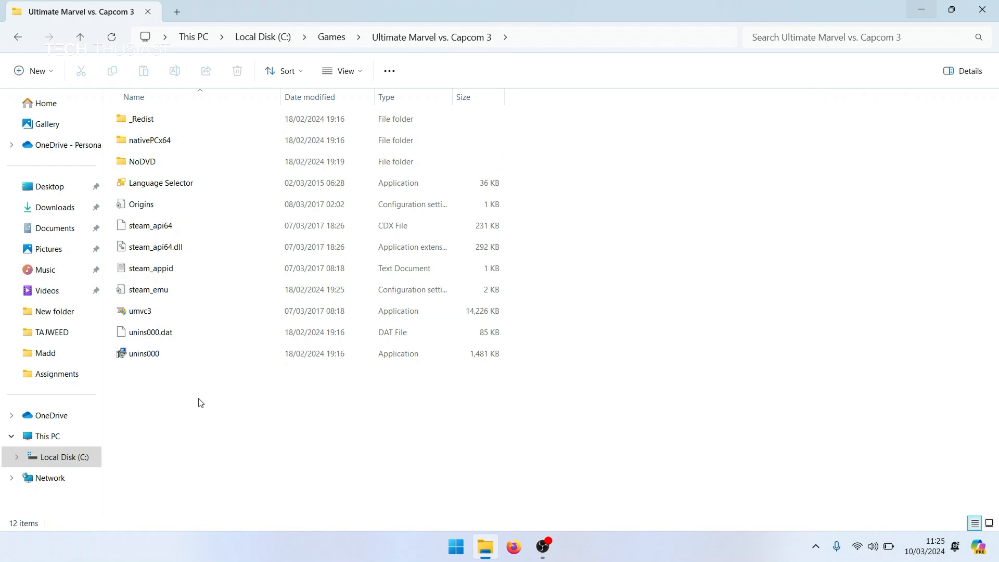
mouse_move(159, 320)
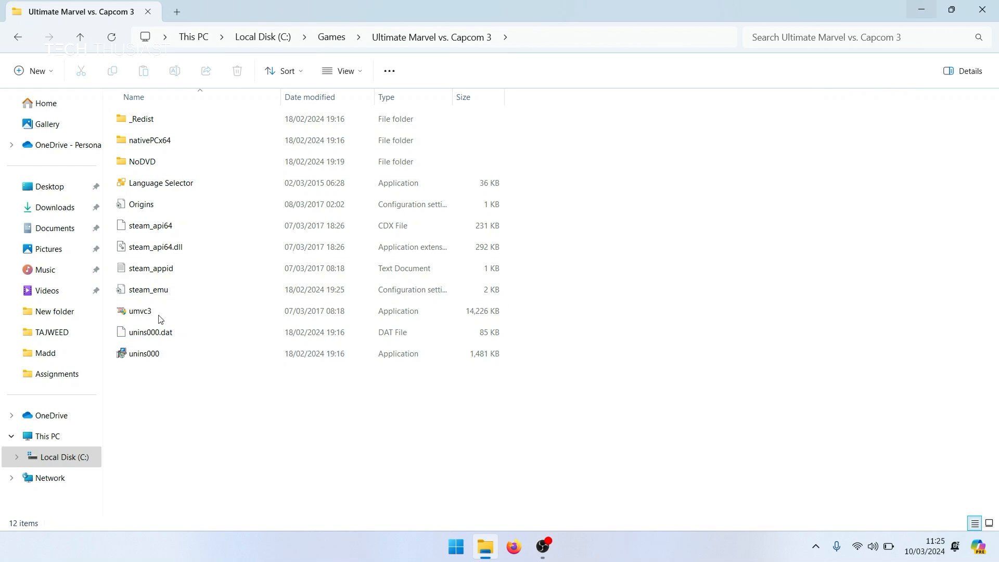
left_click(80, 37)
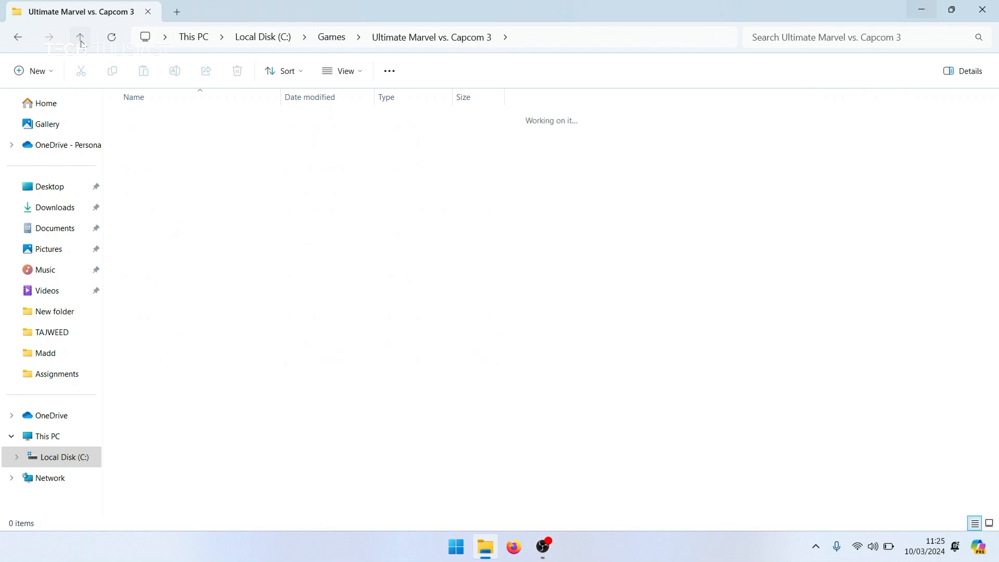
left_click(80, 37)
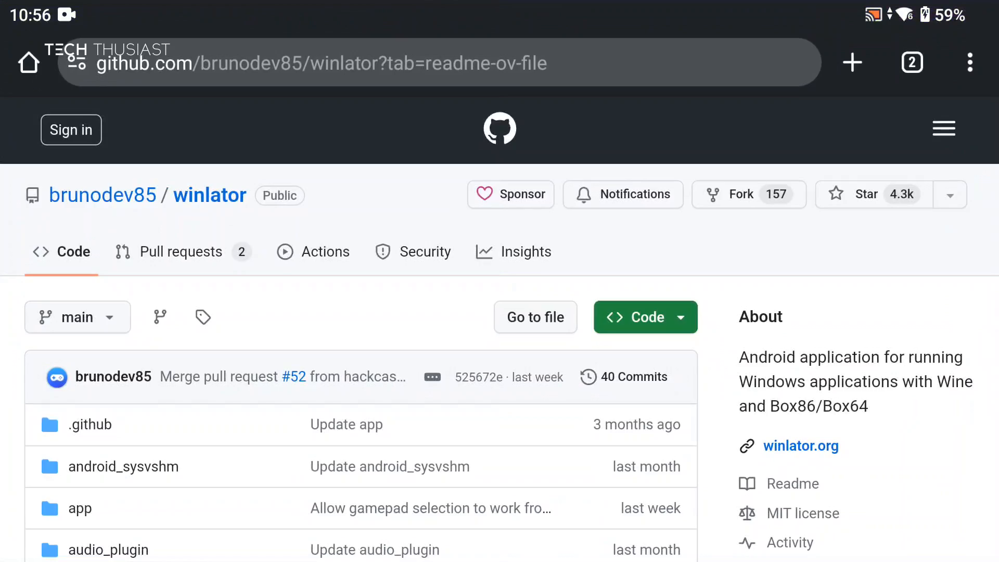
scroll("down", 3)
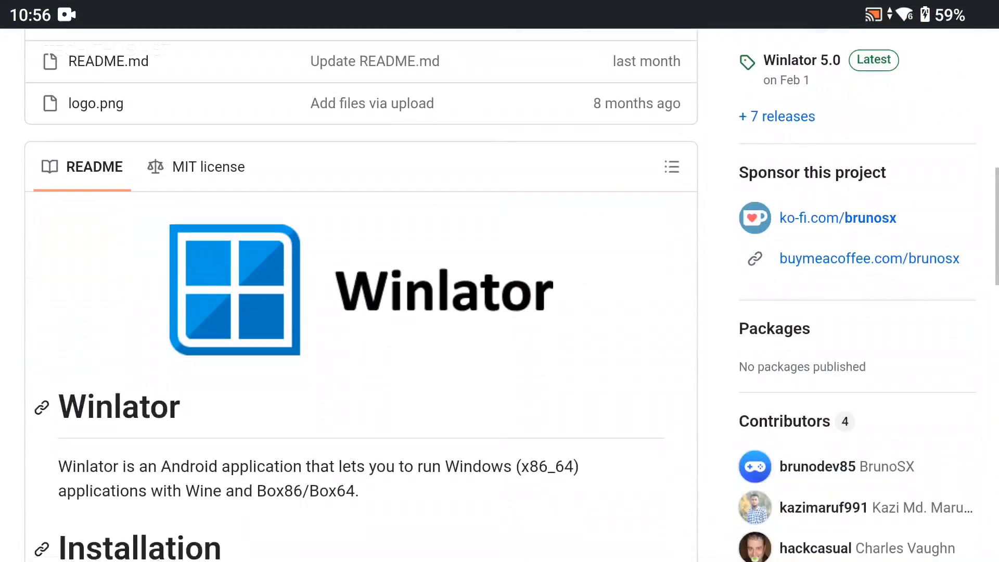
scroll("down", 3)
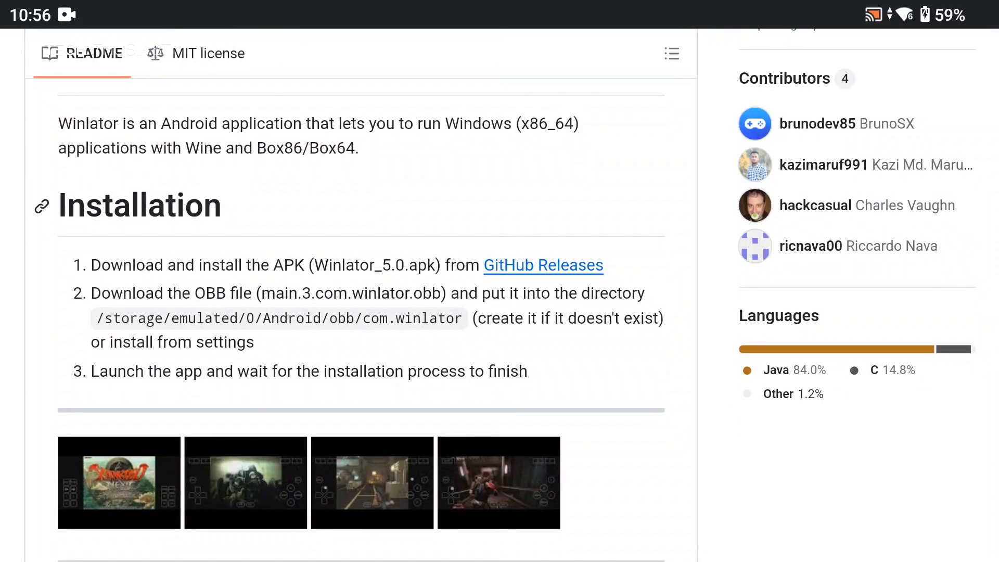
scroll("down", 3)
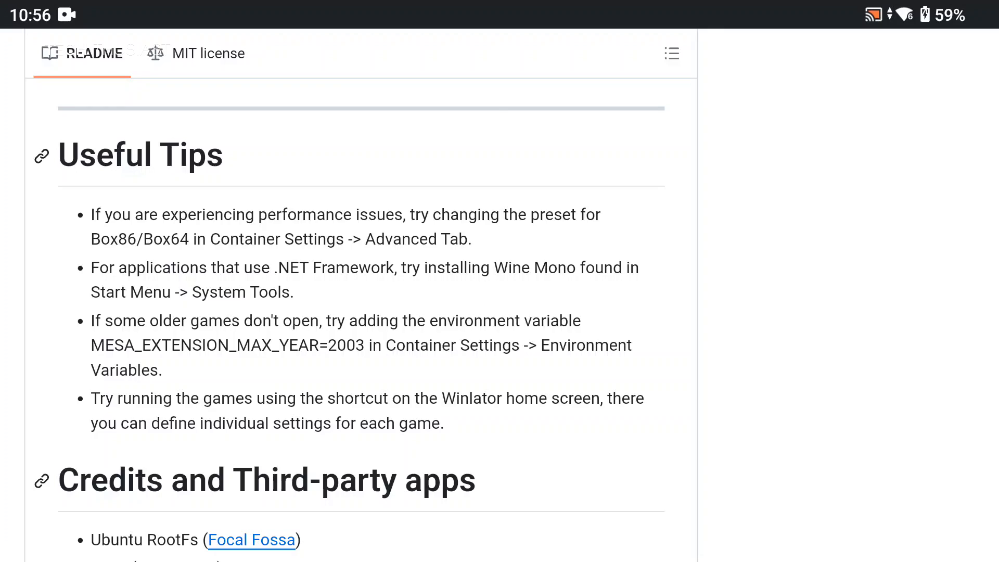
scroll("up", 3)
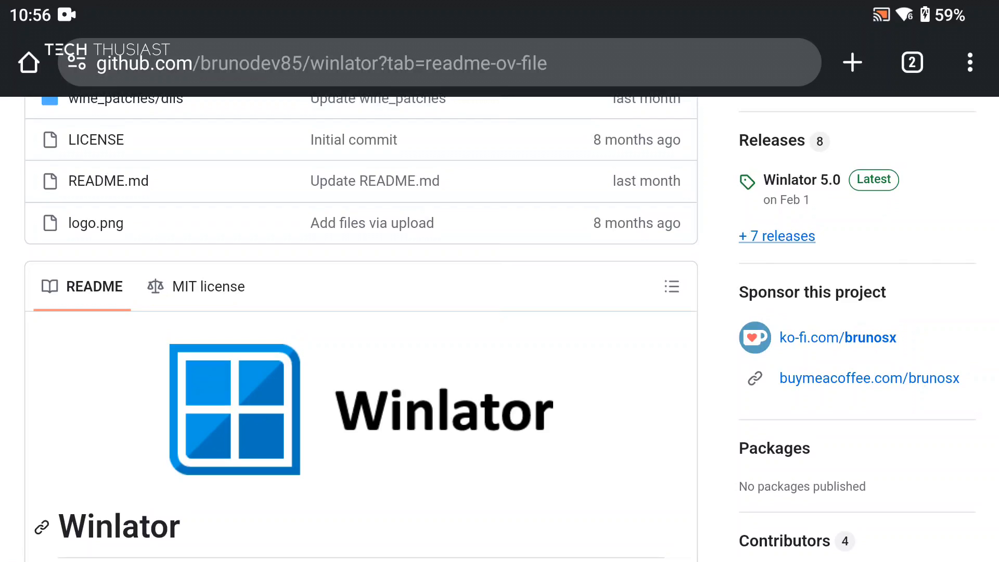
From the winlator releases list, download Winlator_5.0.apk (83.95 MB)
left_click(776, 237)
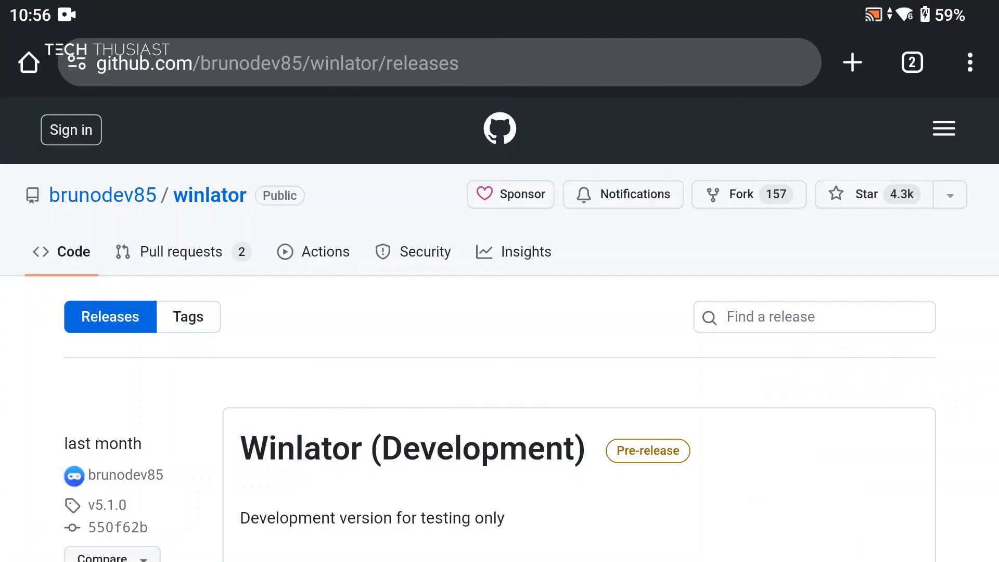
scroll("down", 3)
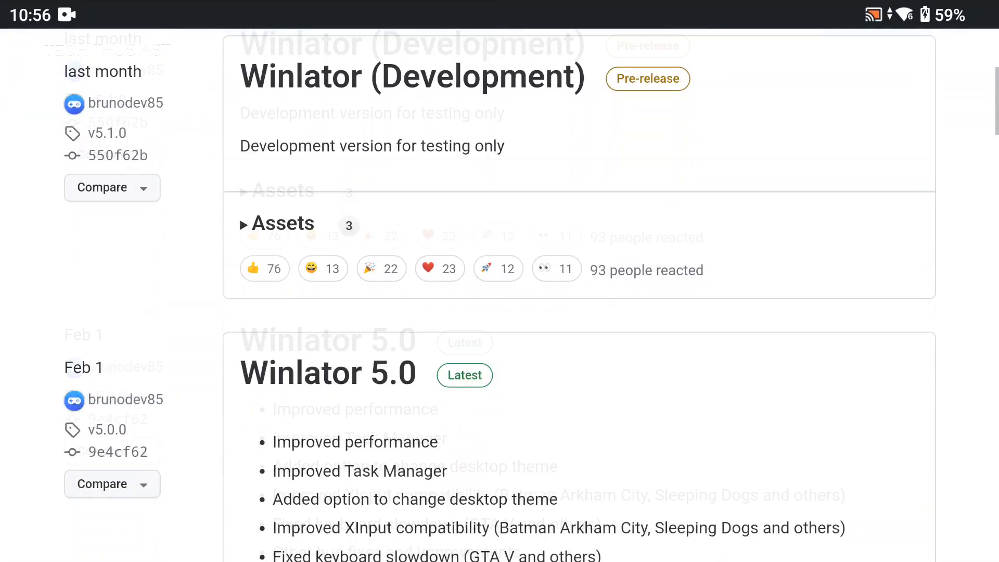
scroll("down", 3)
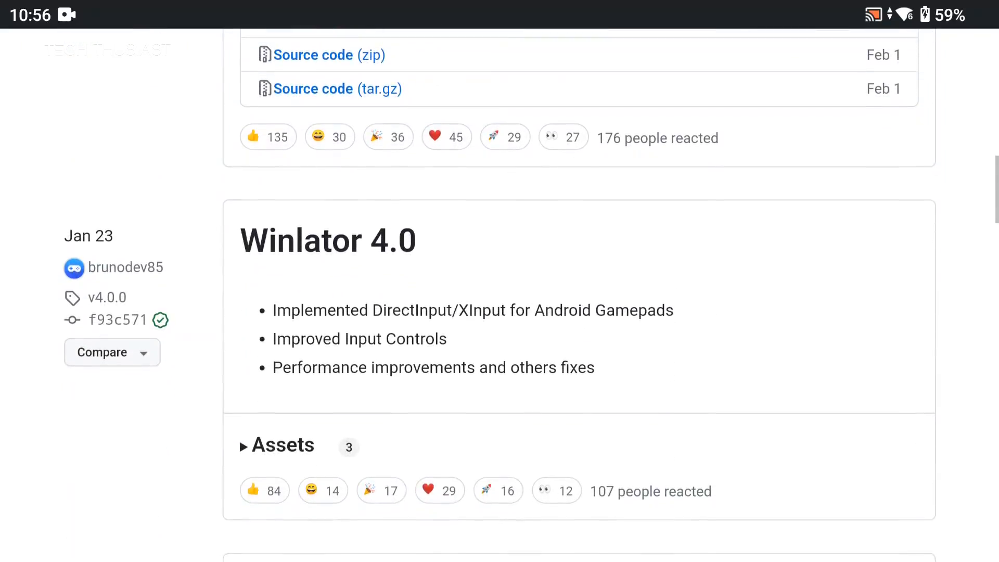
scroll("up", 3)
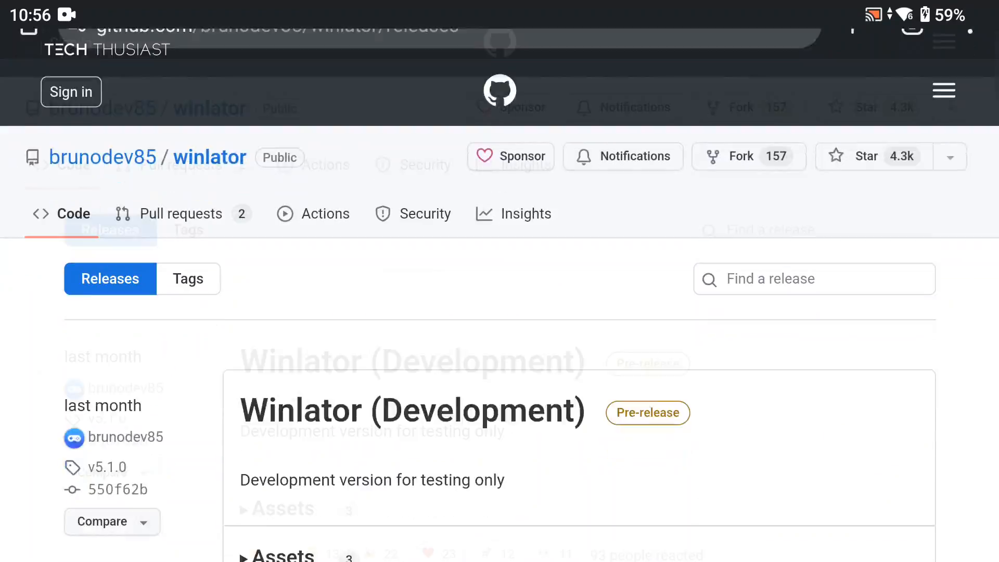
scroll("down", 3)
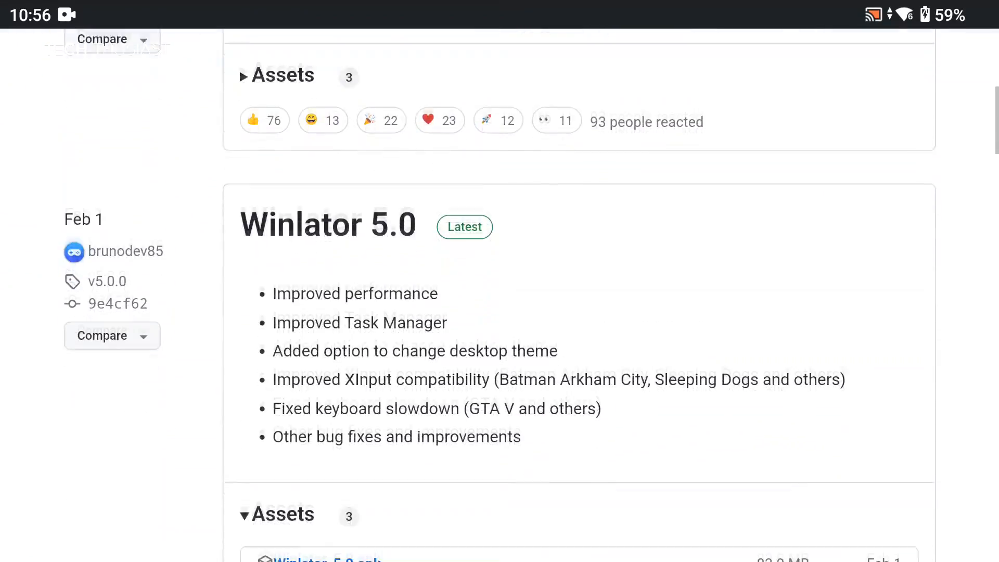
scroll("down", 3)
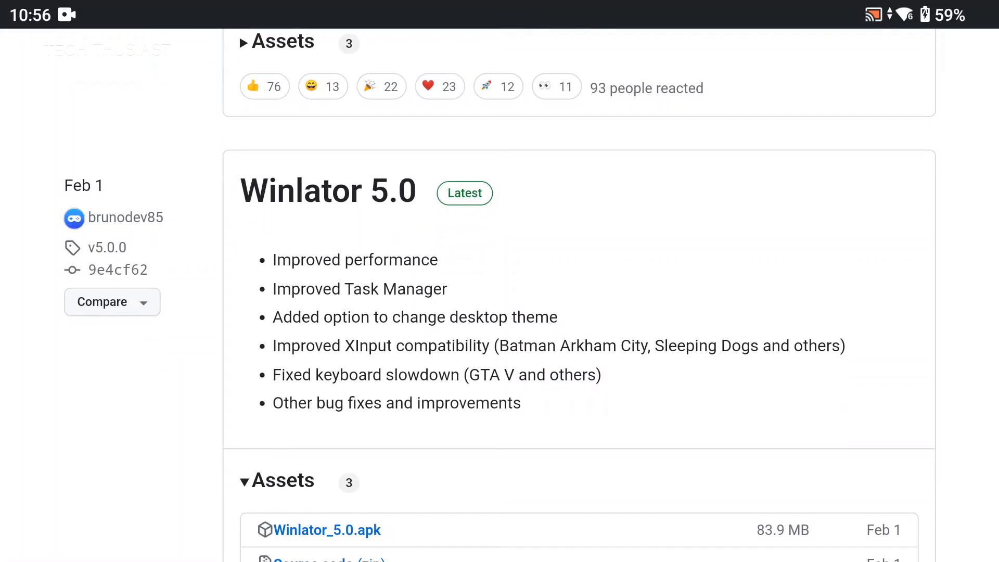
scroll("down", 3)
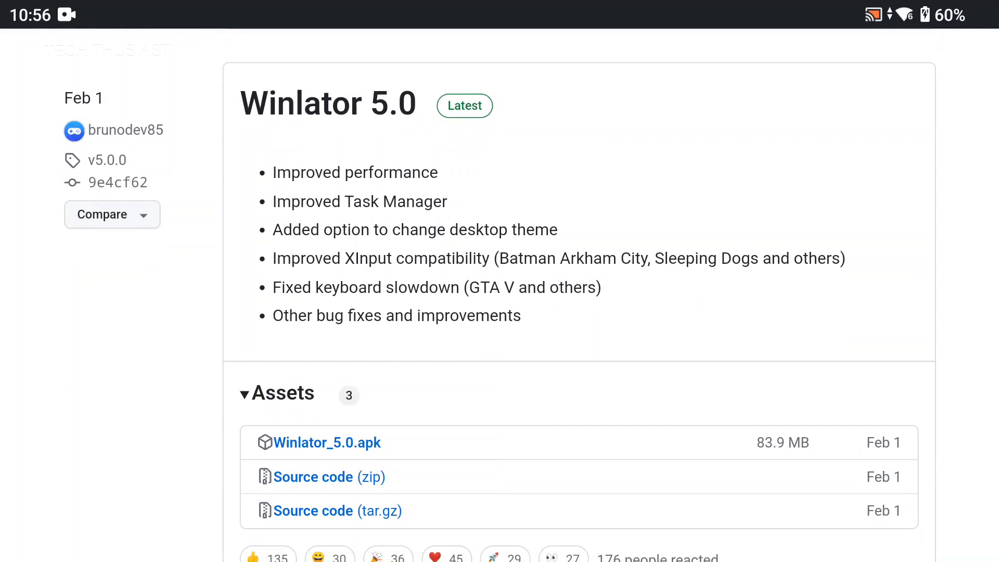
left_click(326, 442)
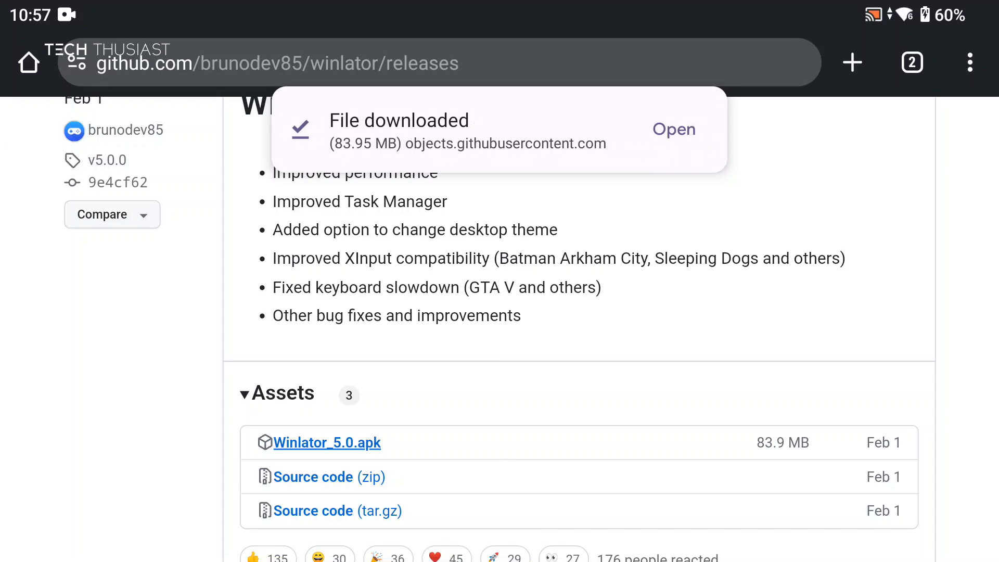
Install and launch Winlator 5.0, allowing file access and accepting the obb image download
left_click(674, 129)
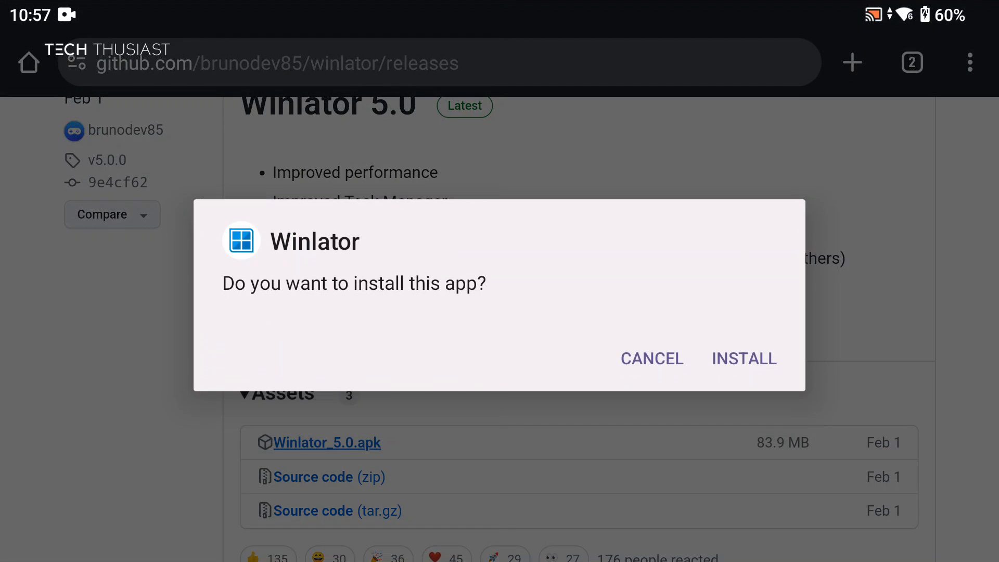
left_click(743, 358)
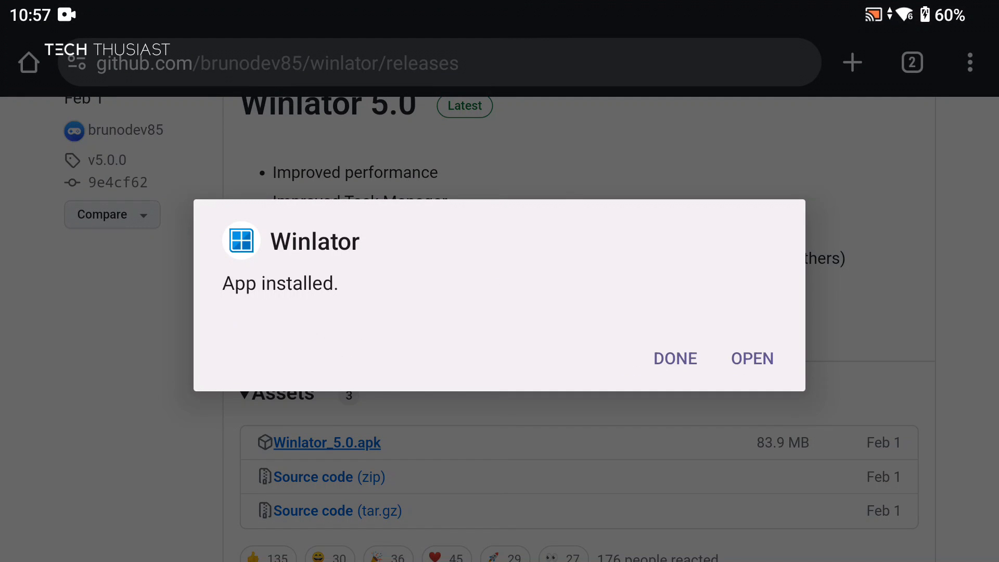
left_click(752, 358)
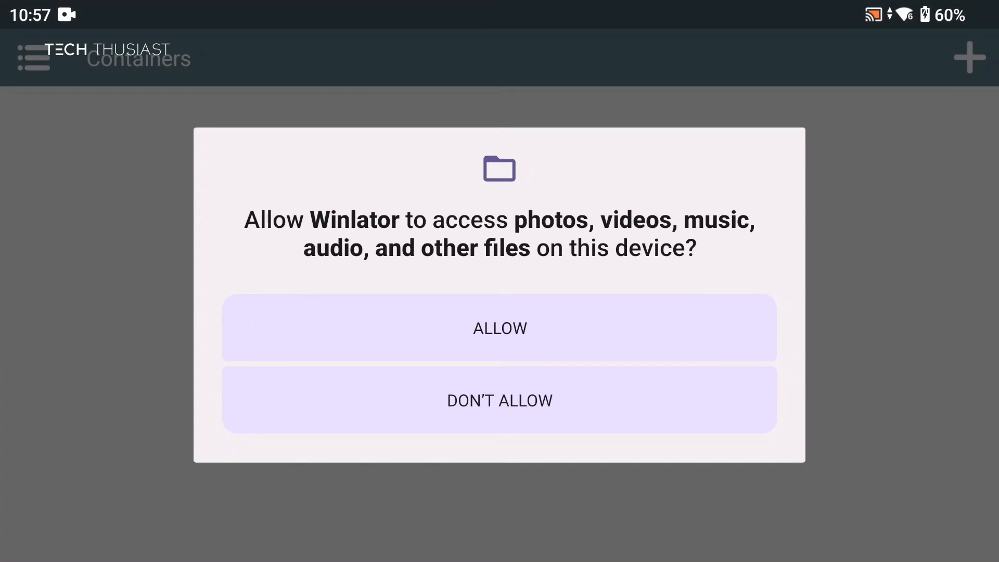
left_click(500, 328)
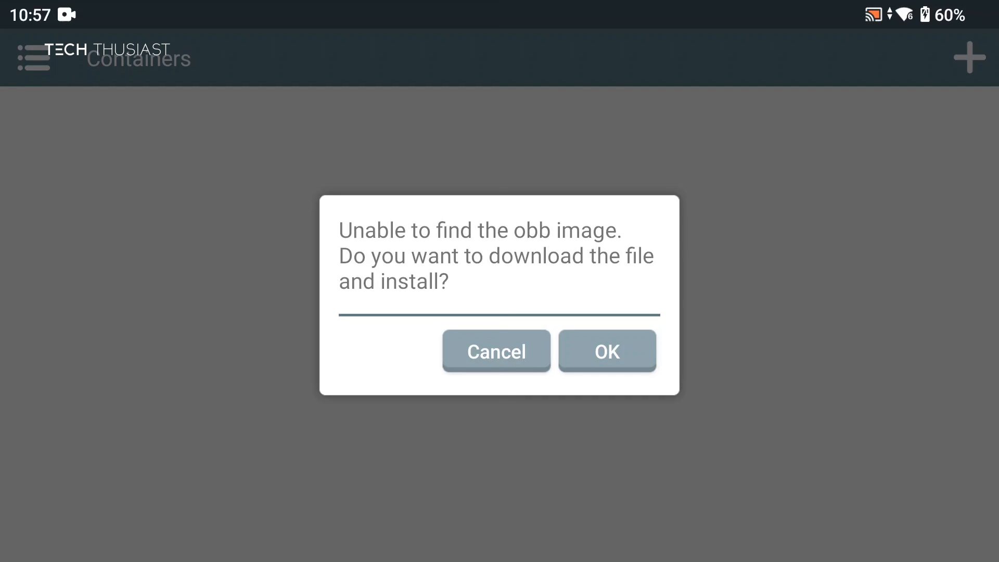
left_click(605, 350)
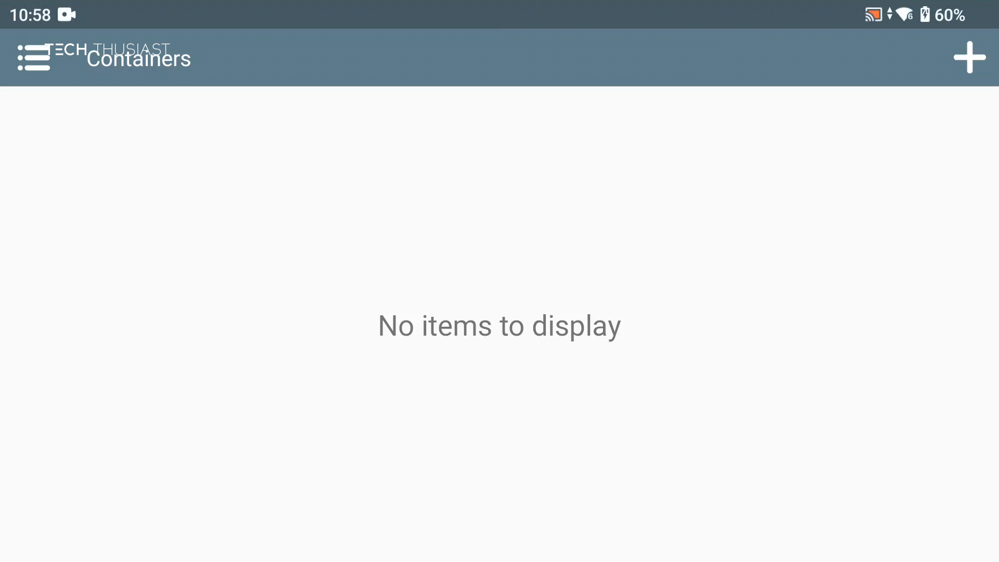
In Winlator settings, set Box86 to 0.3.2 (new) and Box64 to 0.2.6 (new)
left_click(34, 59)
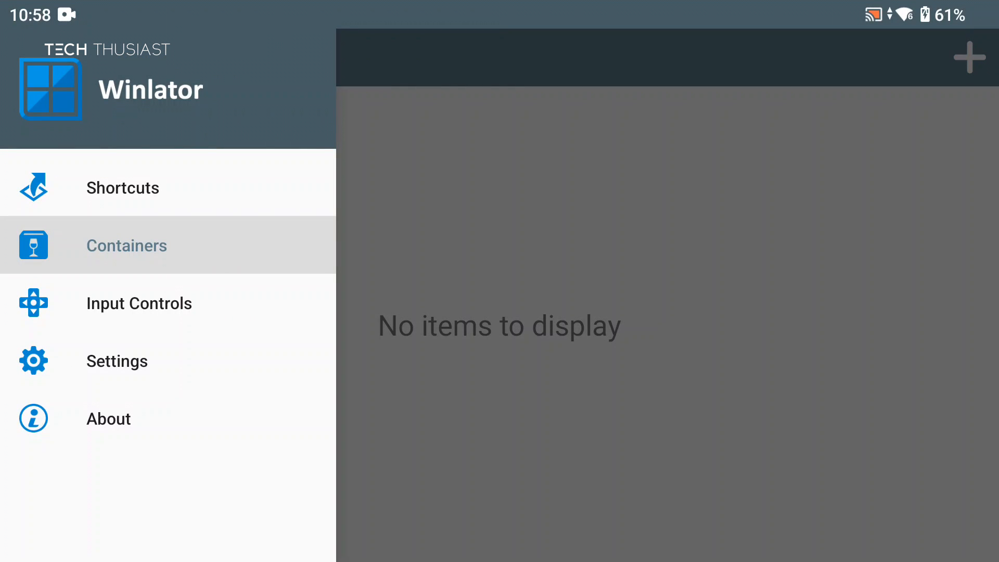
left_click(117, 361)
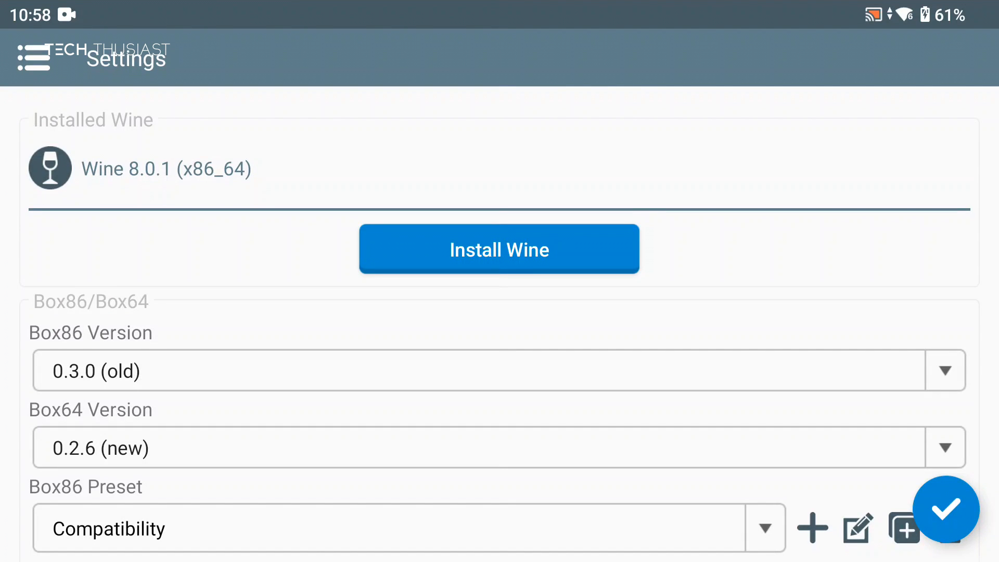
left_click(945, 370)
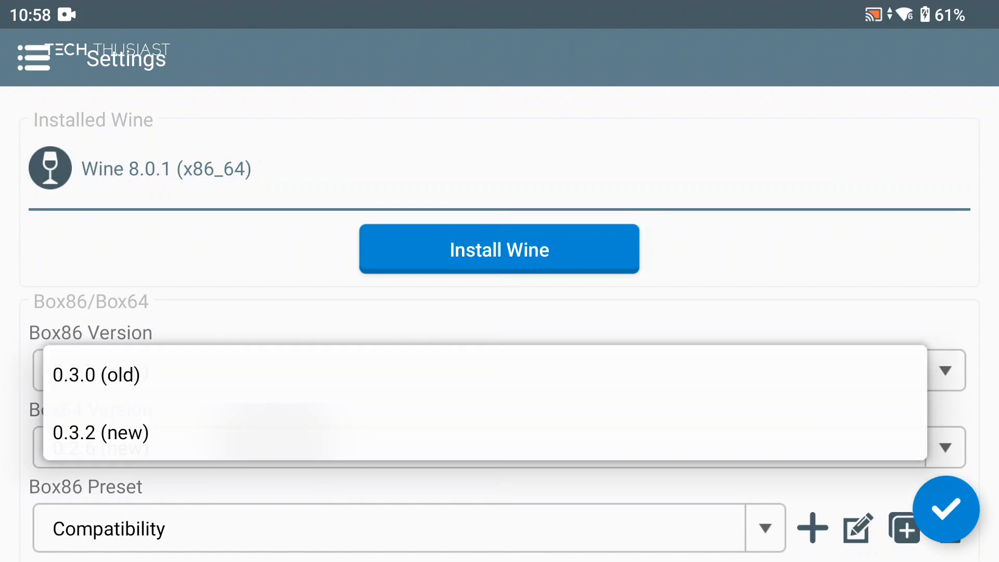
left_click(100, 433)
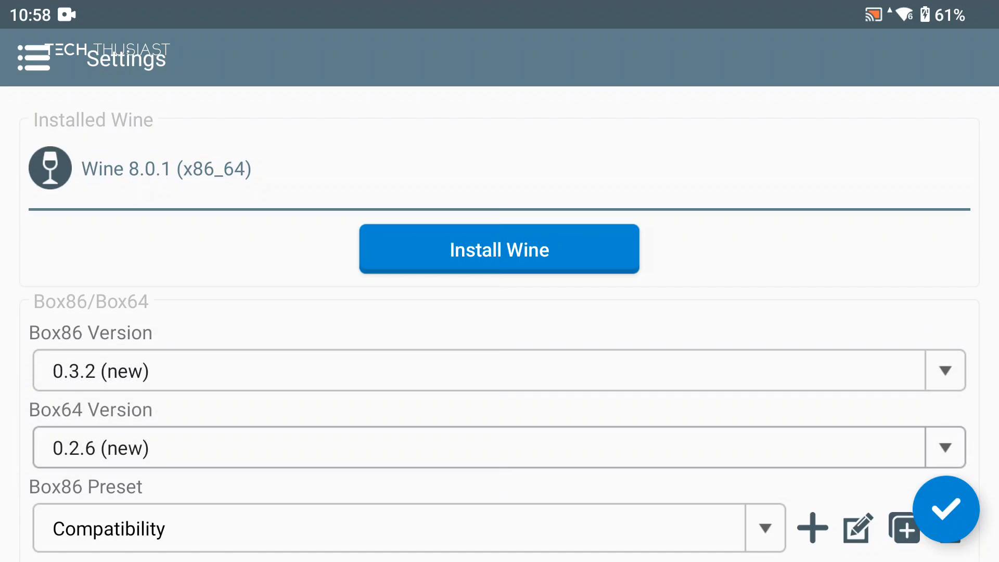
left_click(946, 446)
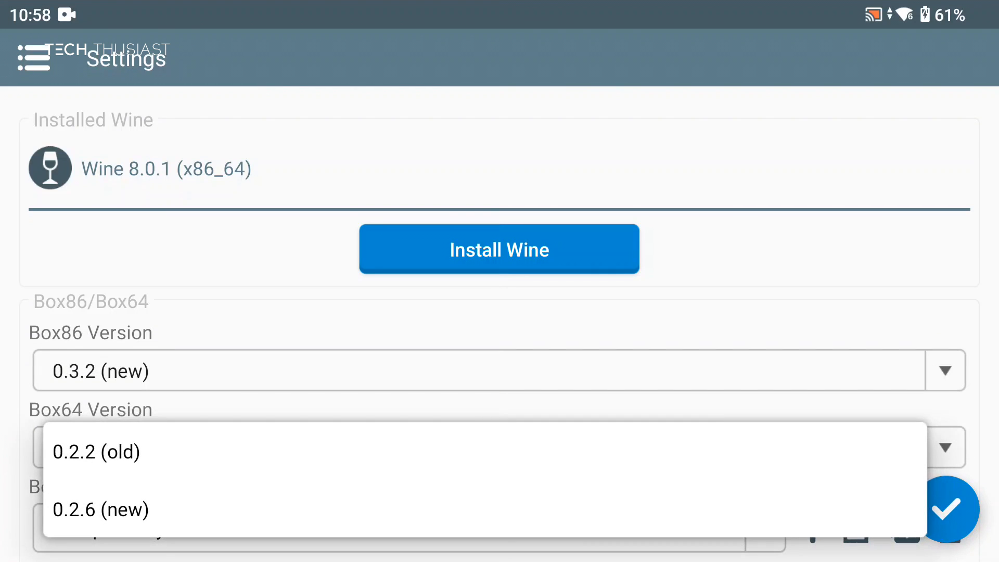
left_click(100, 509)
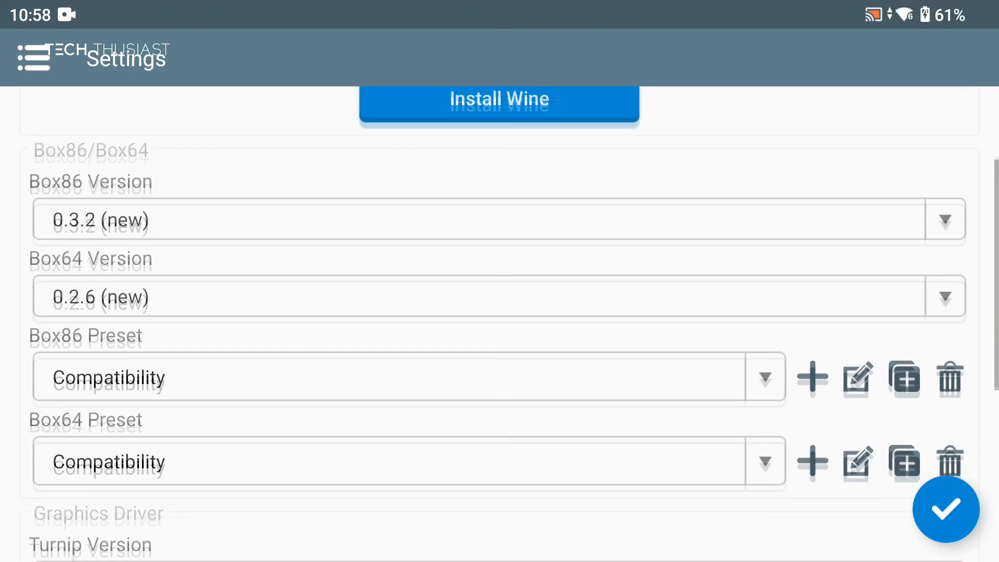
Choose Turnip driver 24.0.0 (a7xx) and apply the settings, returning to Containers
scroll("down", 3)
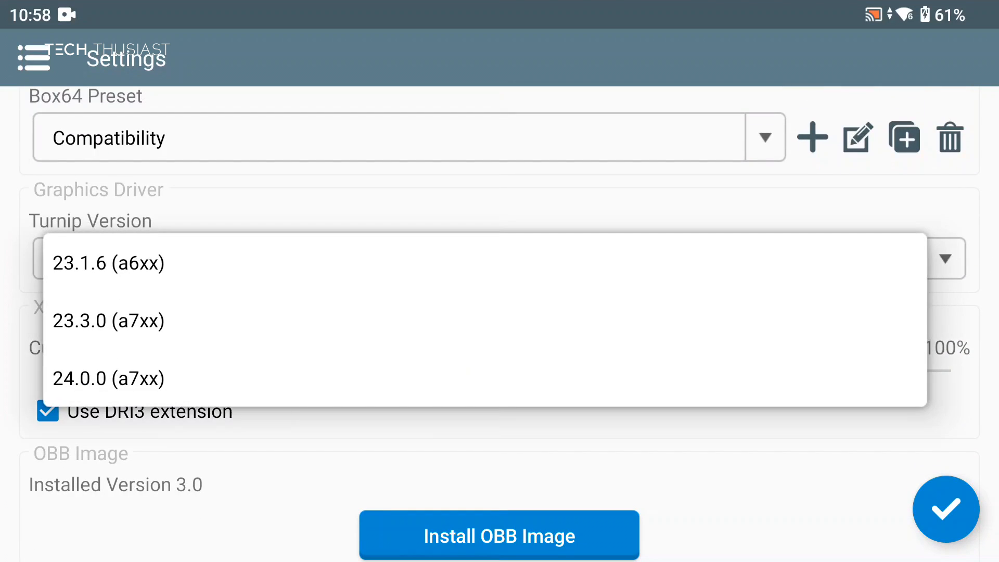
left_click(108, 377)
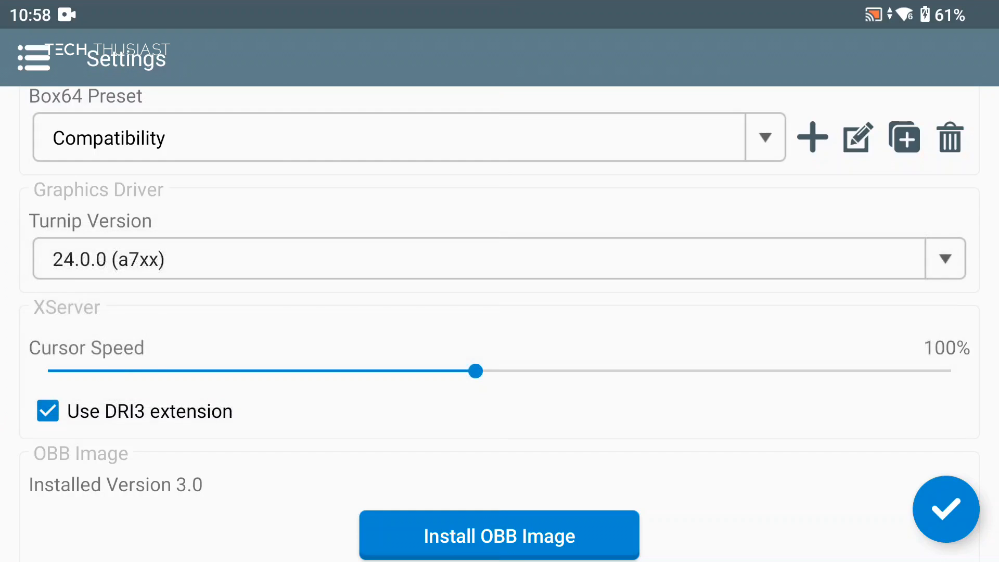
scroll("down", 3)
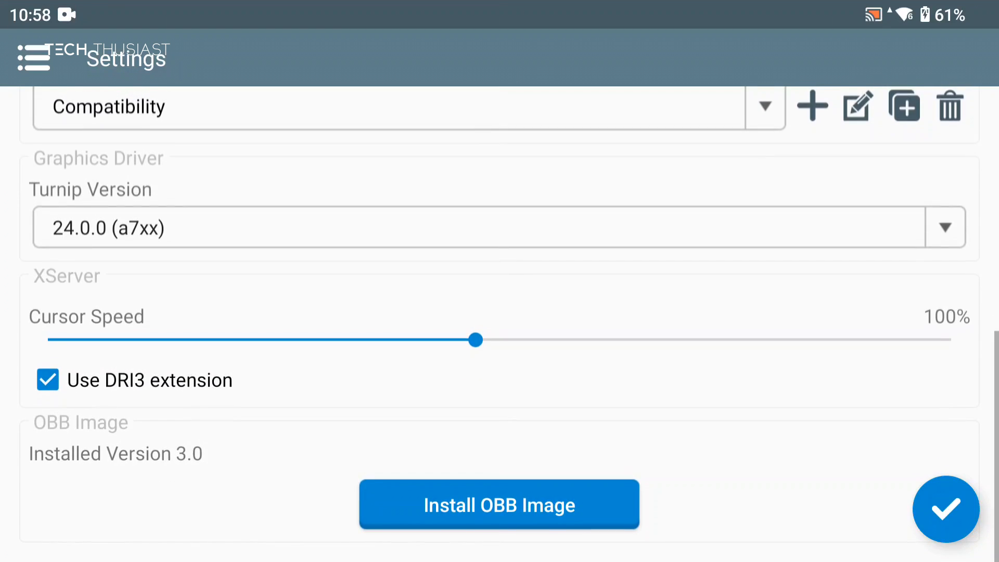
left_click(946, 508)
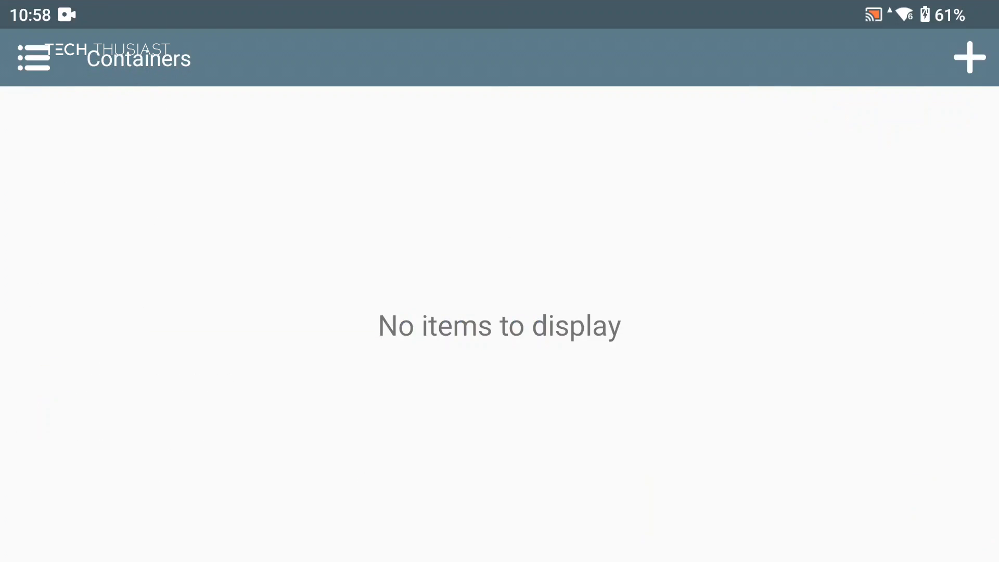
Create a new container with a 1280x720 (16:9) screen and the DXVK 2.2 wrapper
left_click(968, 57)
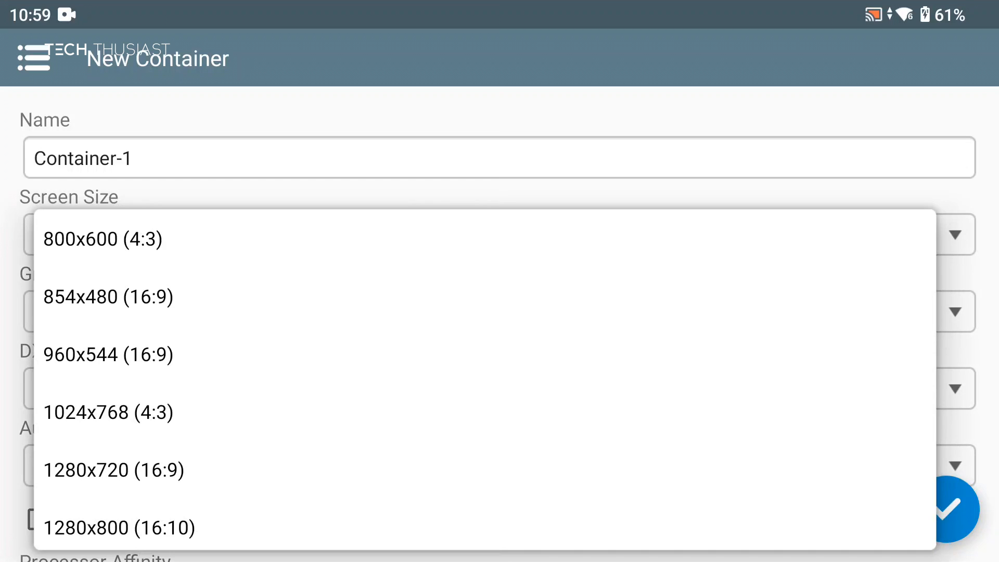
left_click(114, 470)
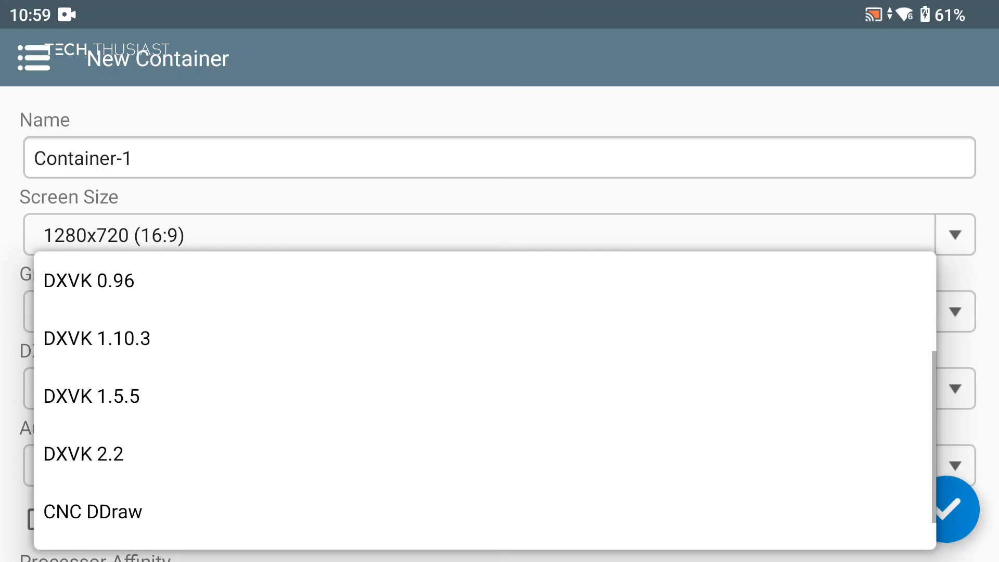
left_click(83, 454)
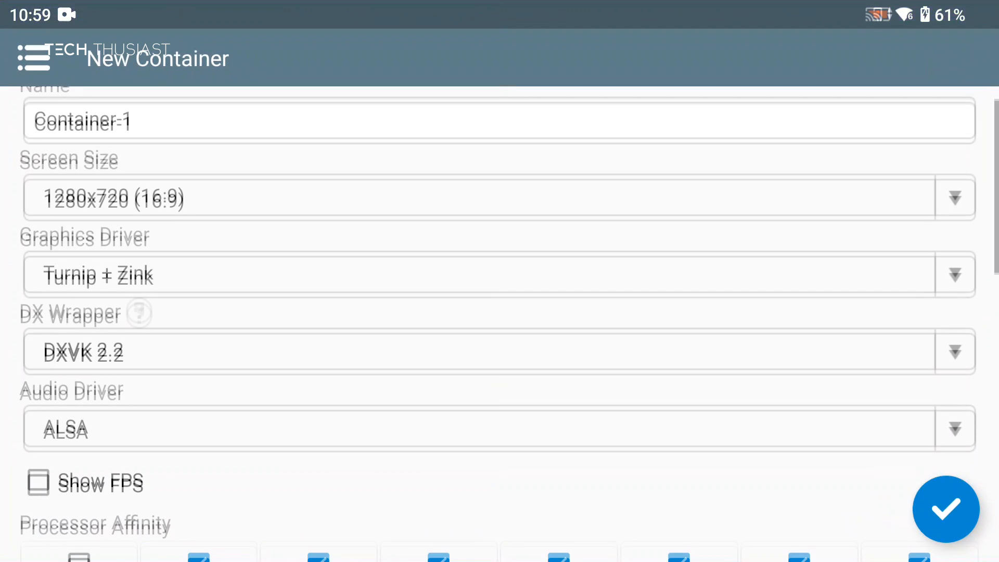
Enable Show FPS and limit processor affinity to CPU4–CPU7
scroll("down", 3)
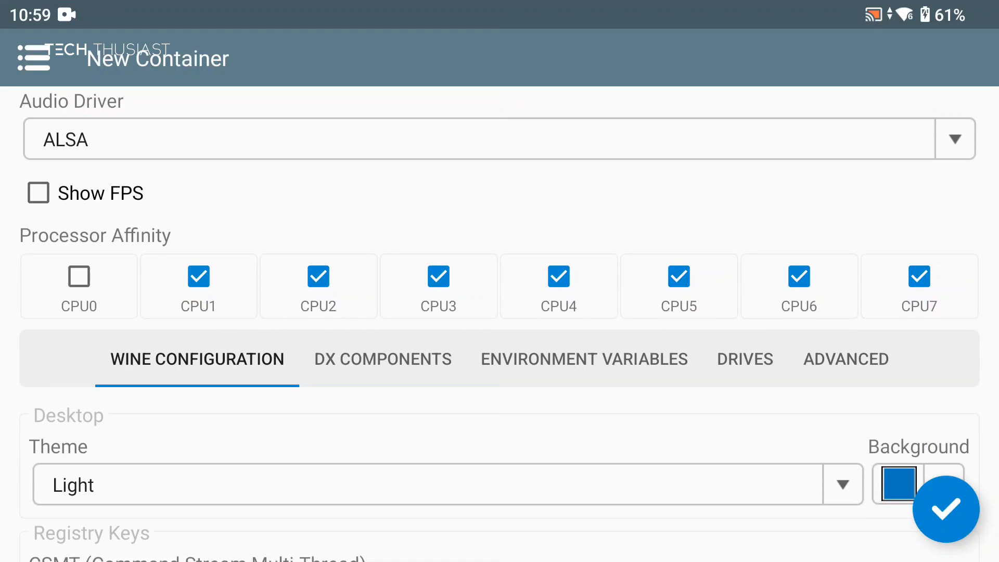
left_click(38, 193)
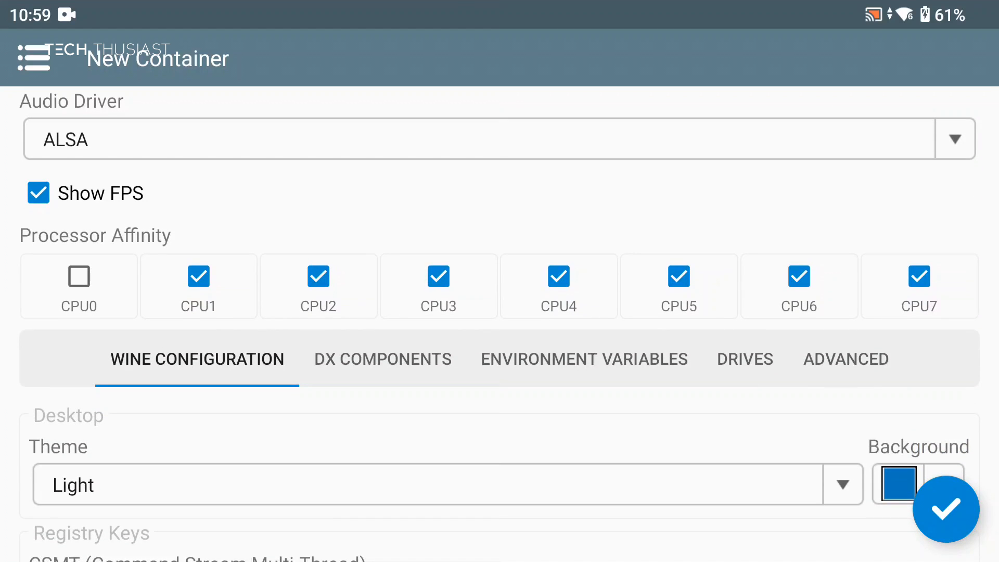
left_click(198, 276)
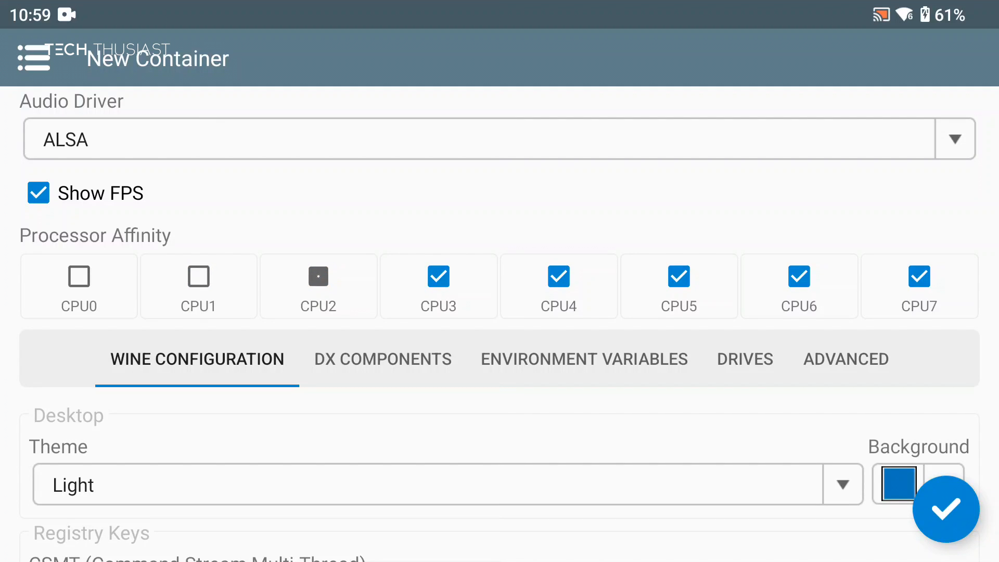
left_click(438, 277)
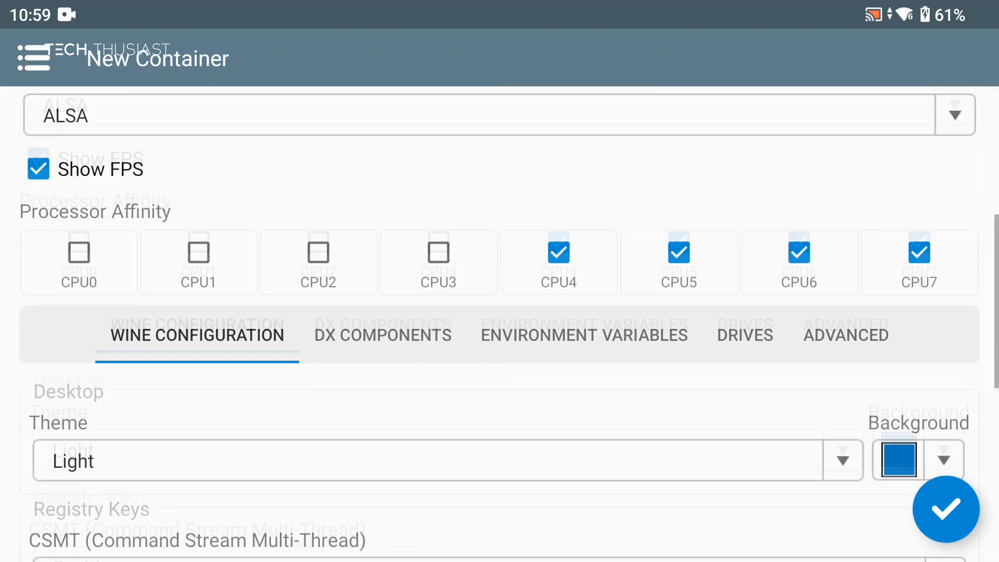
scroll("down", 3)
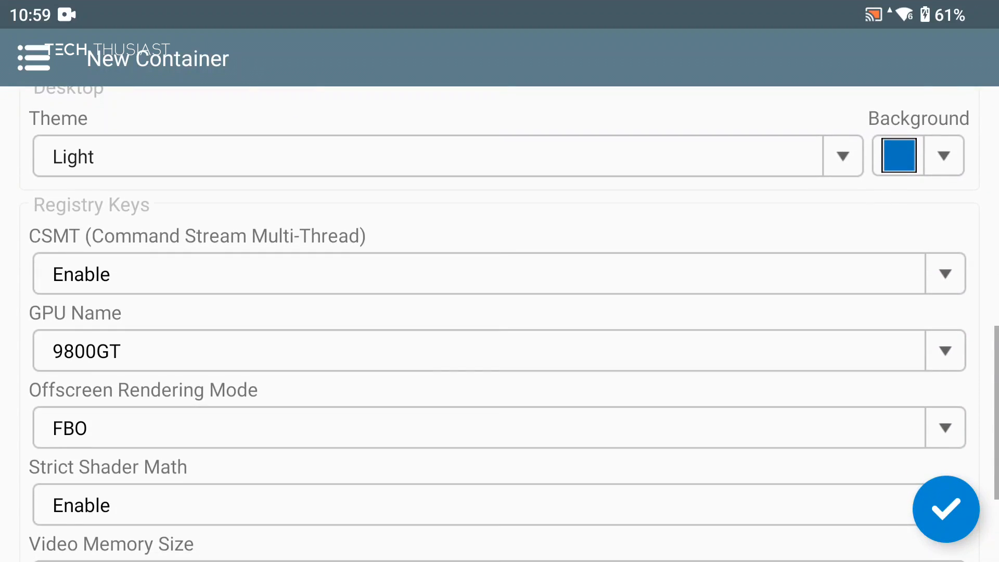
scroll("down", 3)
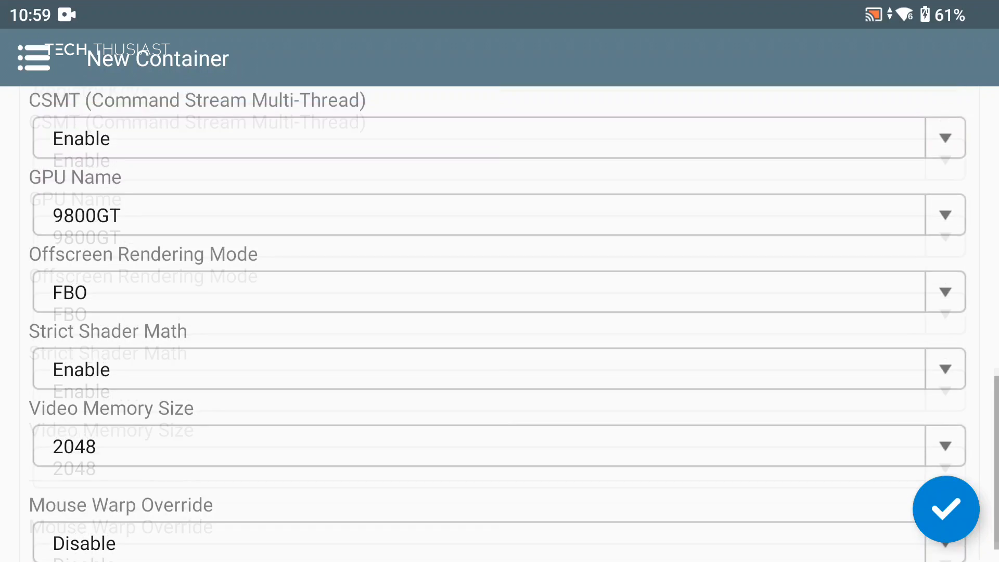
scroll("up", 3)
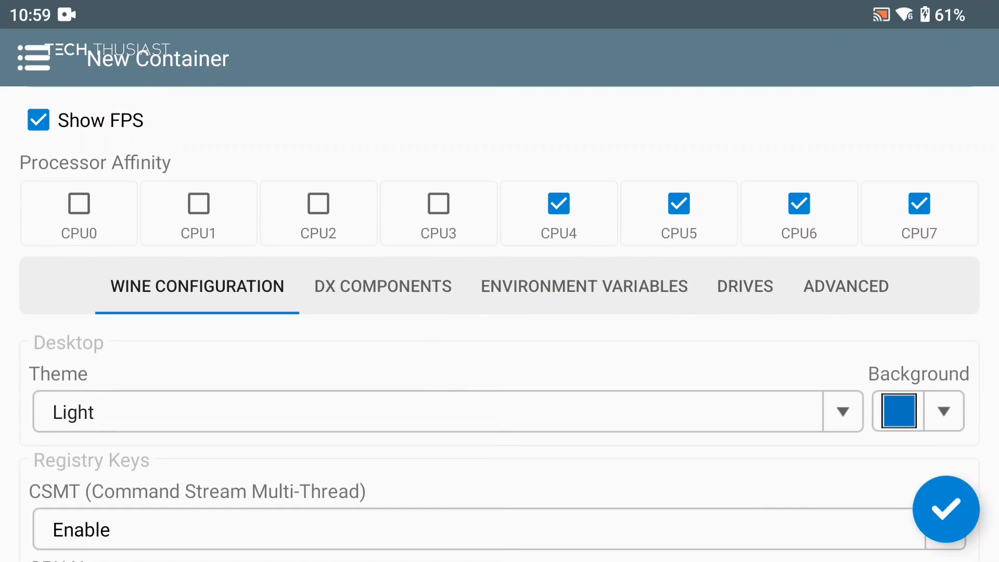
Under DX Components, set Direct3D, DirectSound and DirectPlay to Native (Windows)
left_click(381, 285)
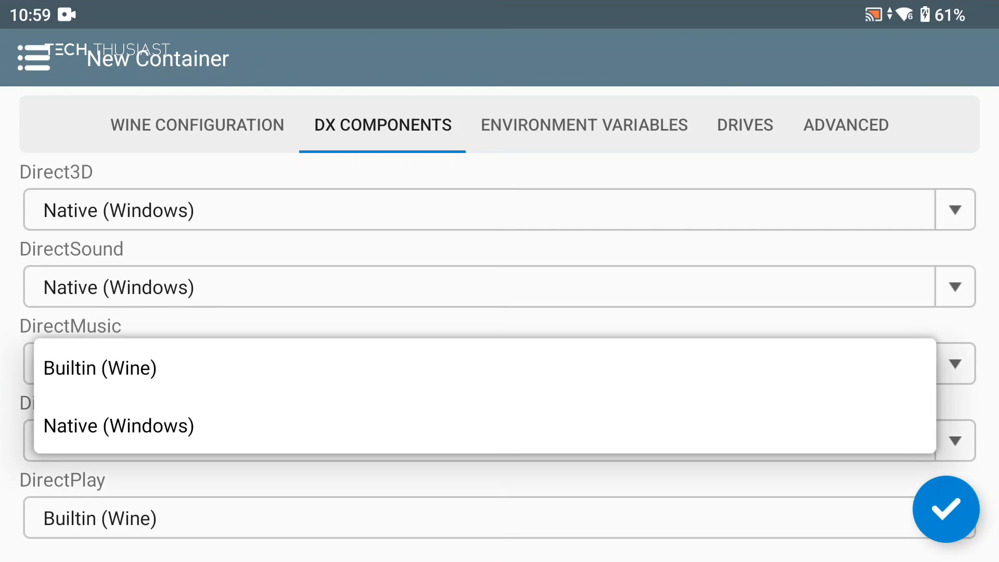
left_click(118, 425)
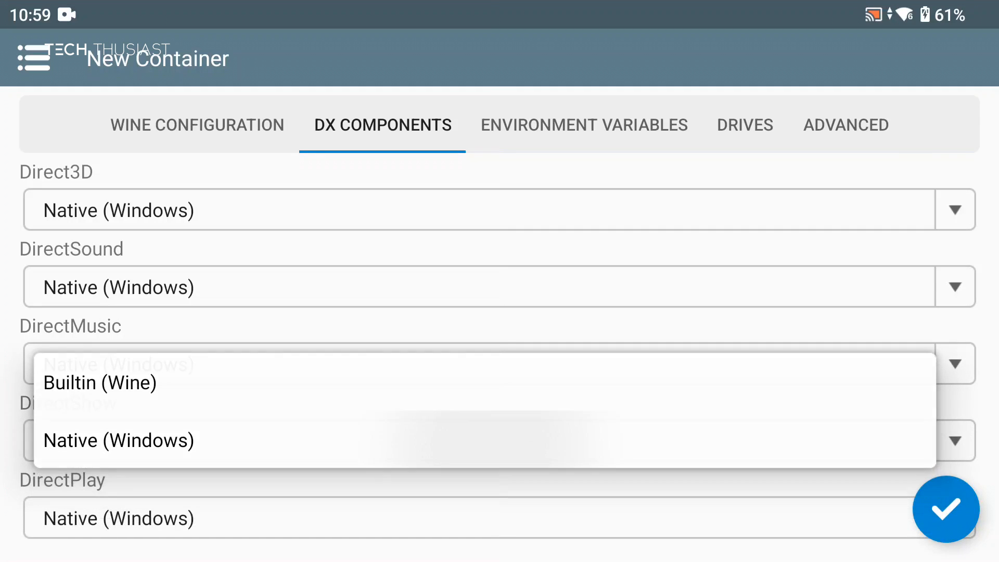
left_click(583, 127)
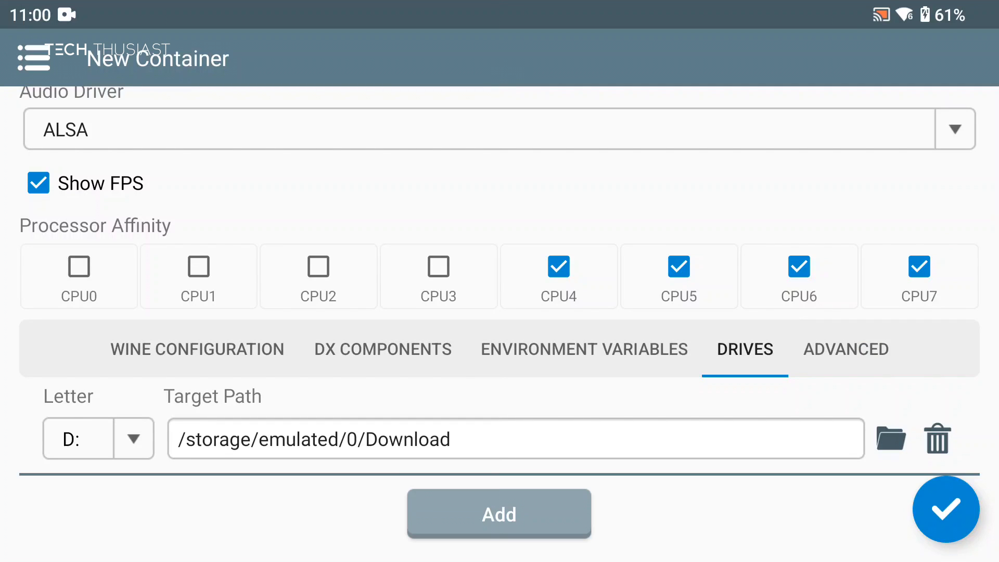
In Advanced, enable Stop services on startup and save the container as Container-1
scroll("up", 3)
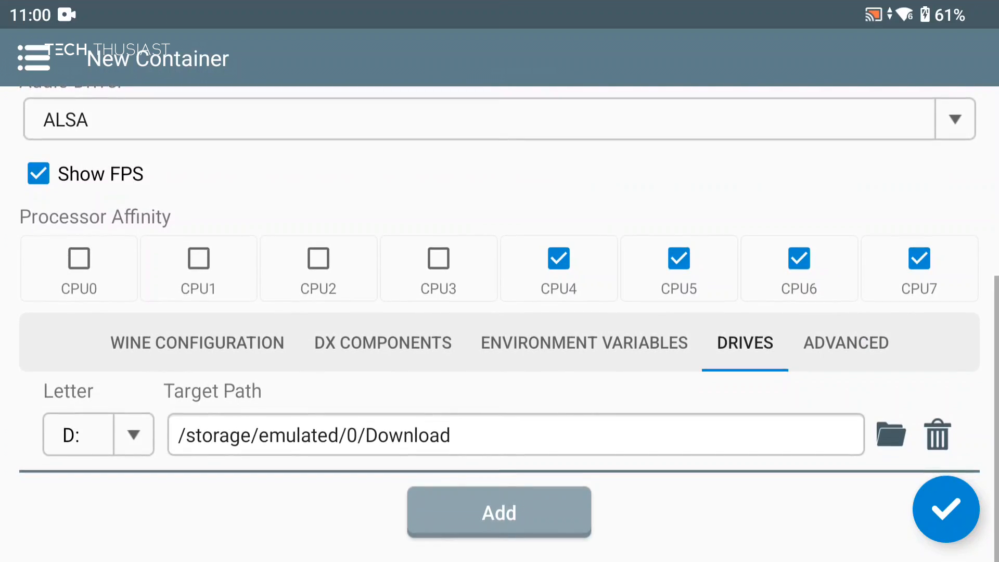
scroll("up", 3)
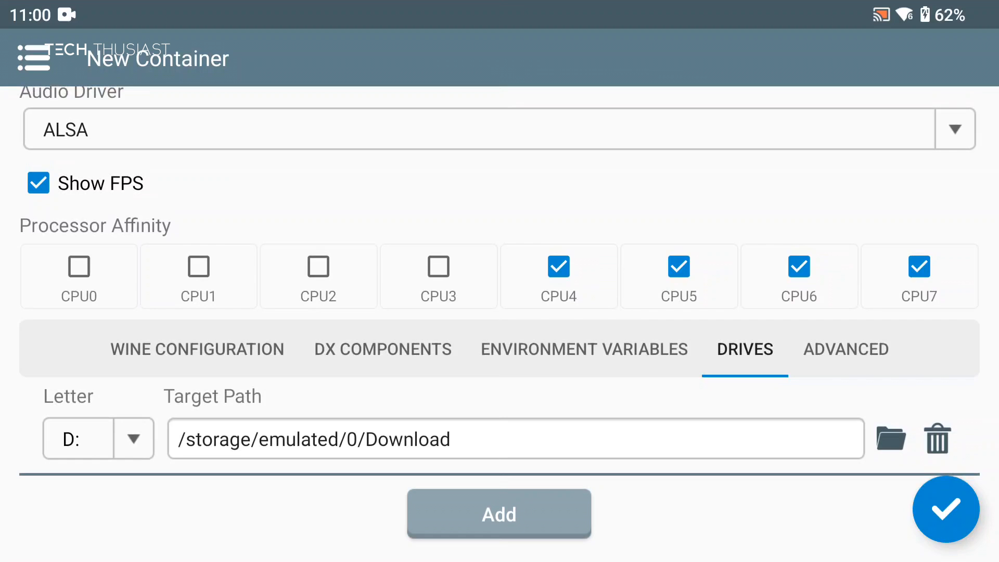
left_click(844, 348)
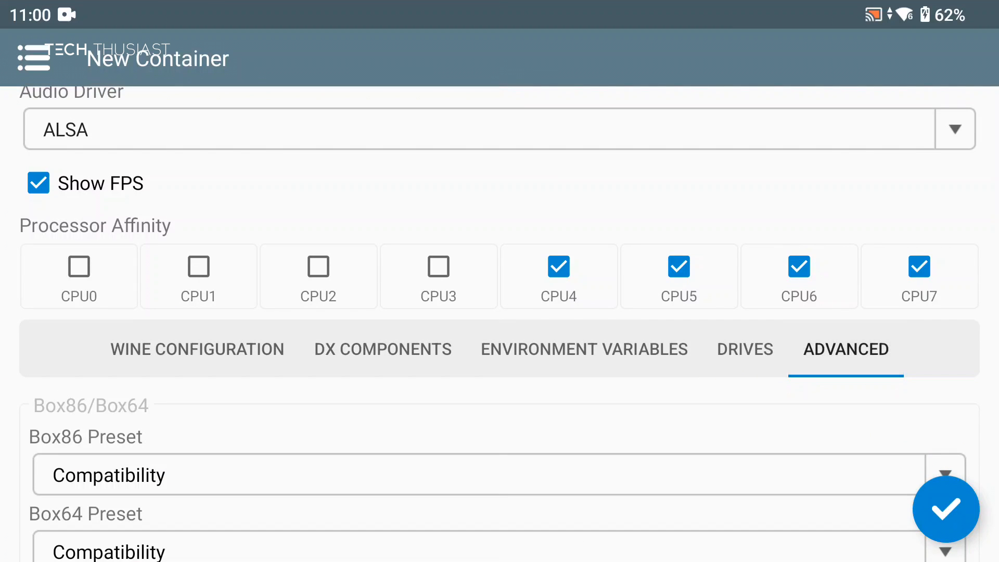
scroll("down", 3)
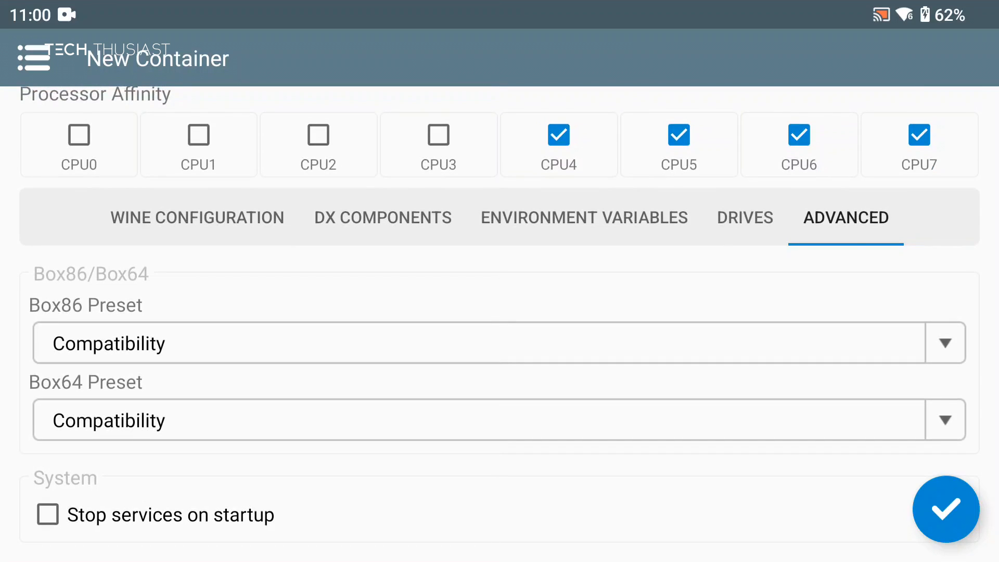
left_click(46, 515)
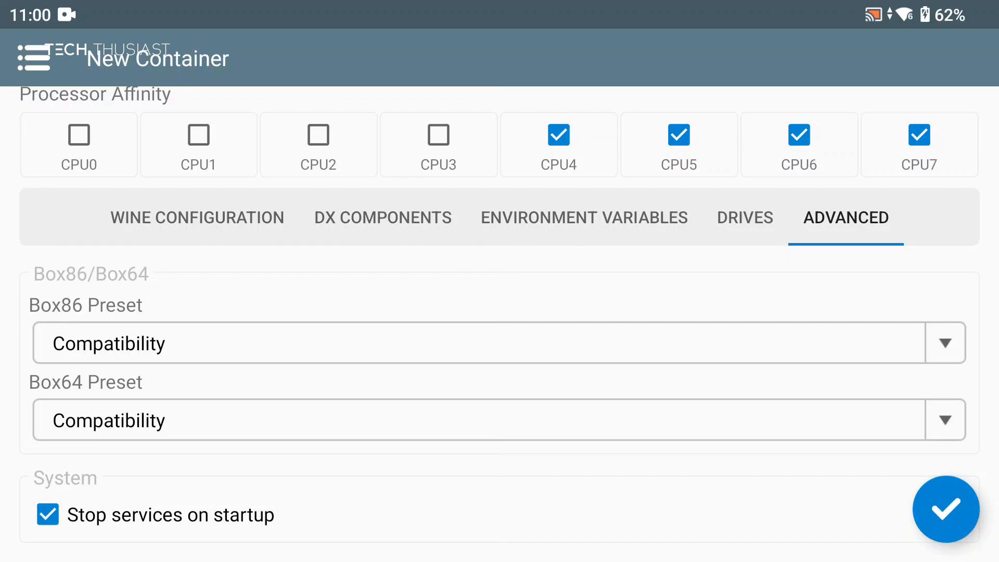
left_click(946, 508)
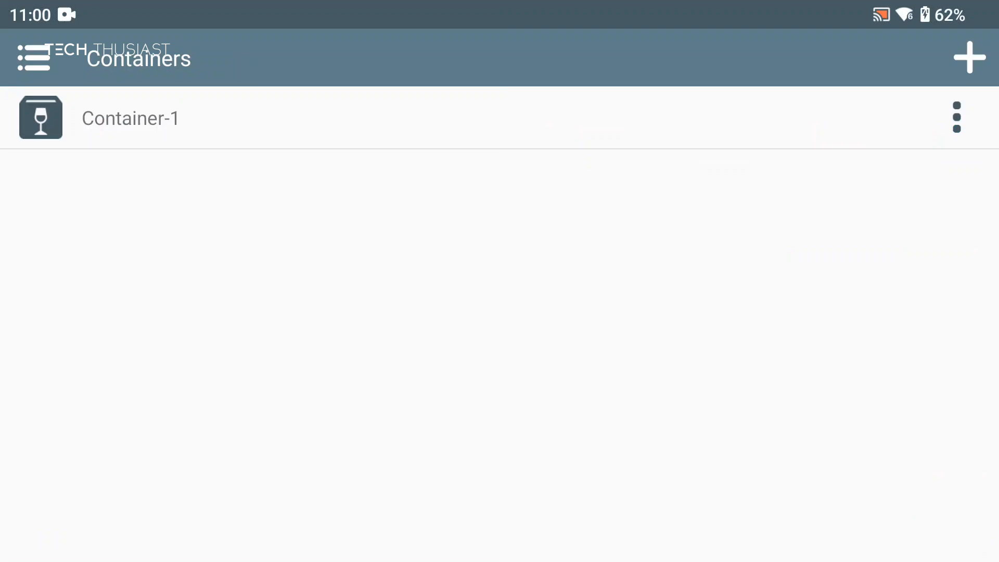
Run Container-1 and browse drive D: to the Ultimate Marvel vs. Capcom 3 folder, selecting umvc3.exe
left_click(957, 118)
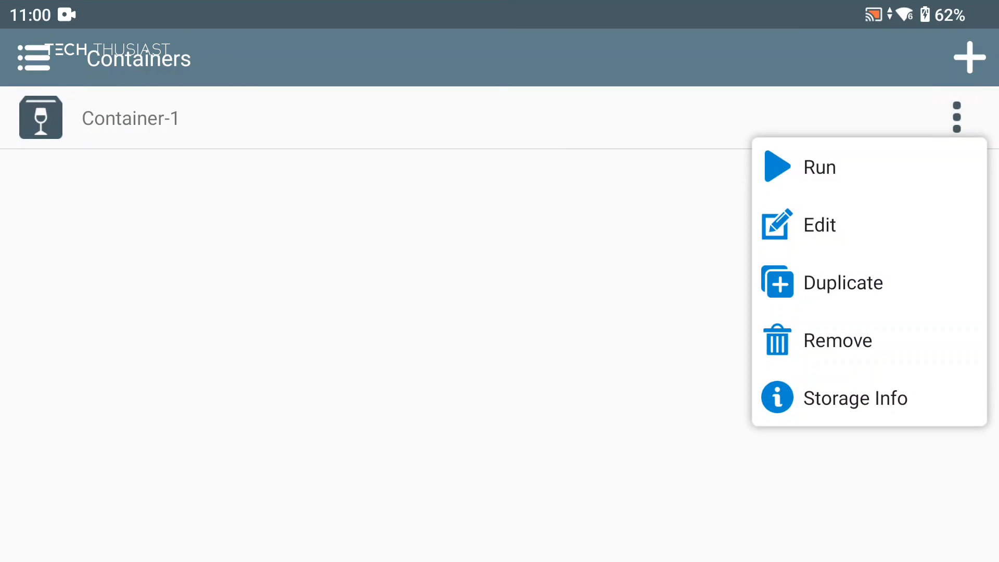
left_click(819, 167)
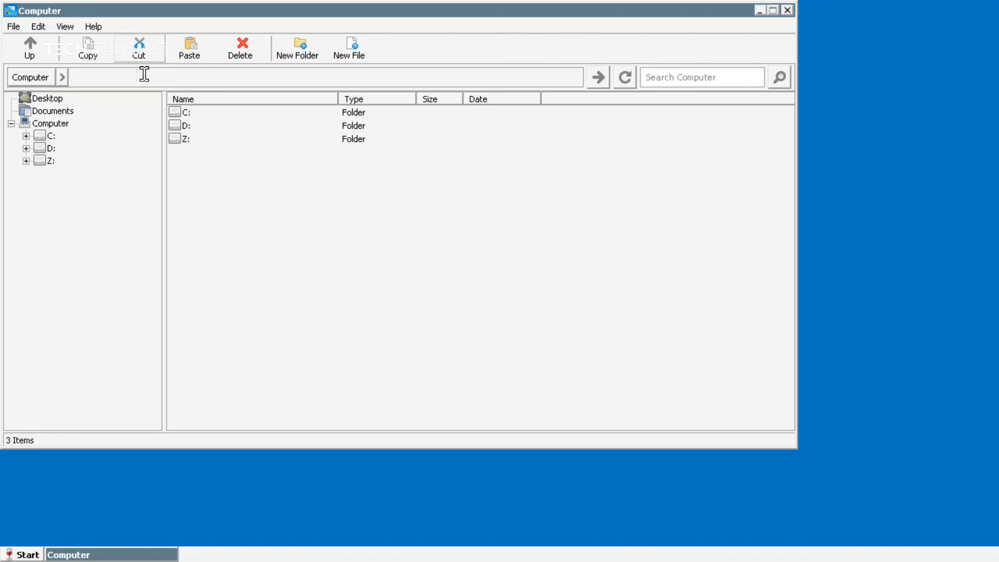
double_click(188, 126)
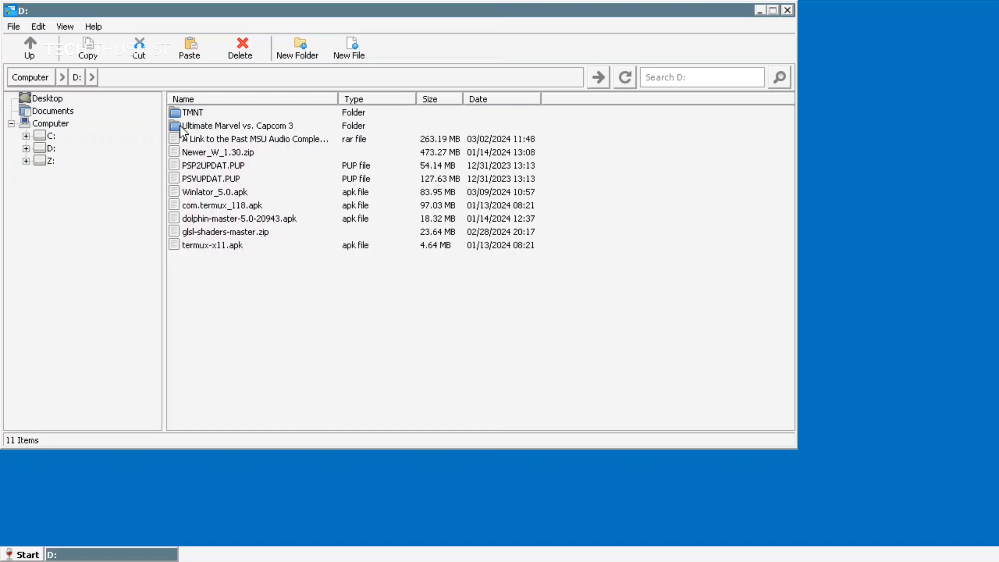
double_click(237, 126)
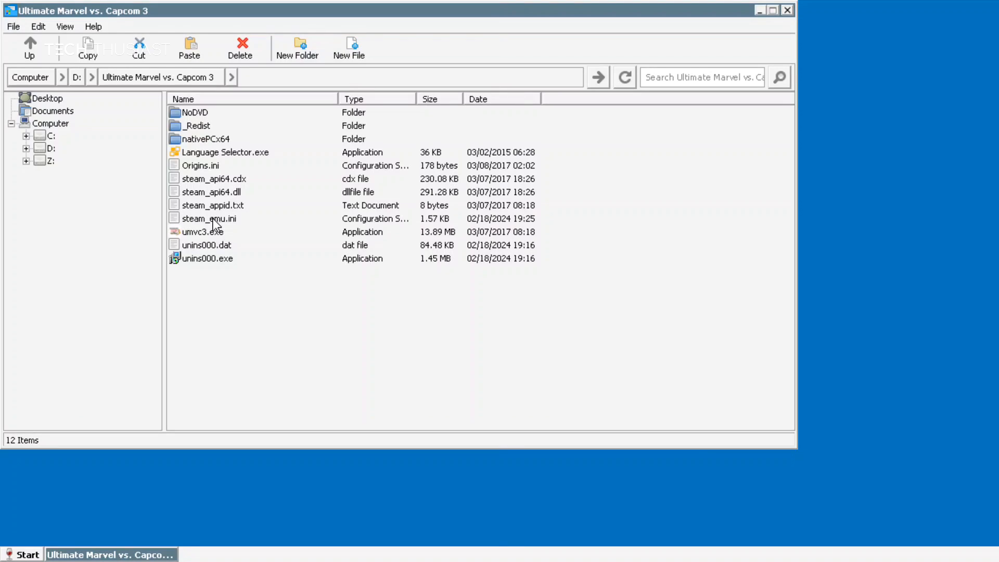
left_click(205, 231)
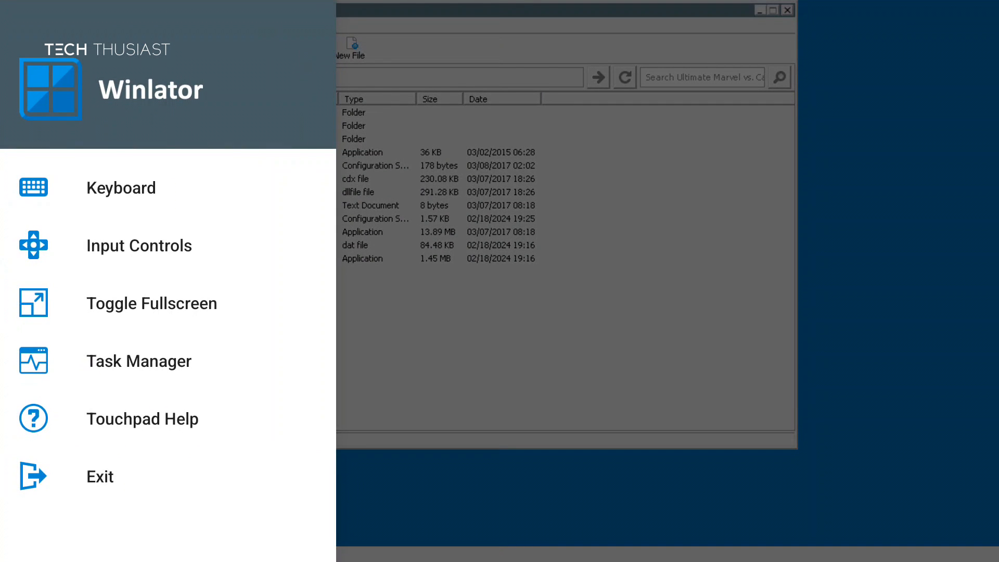
In Input Controls, switch the touchscreen profile to Virtual Gamepad
left_click(138, 244)
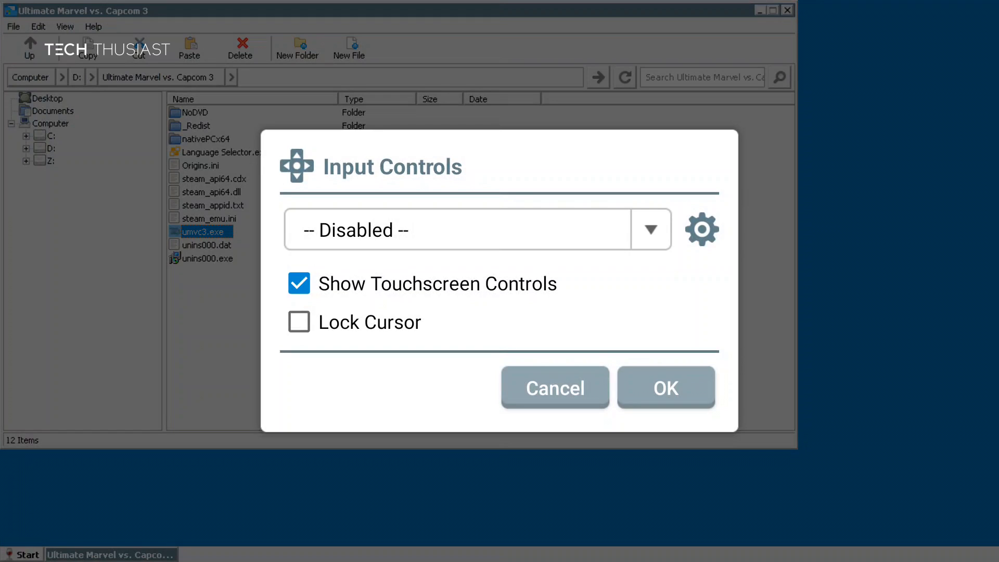
left_click(651, 229)
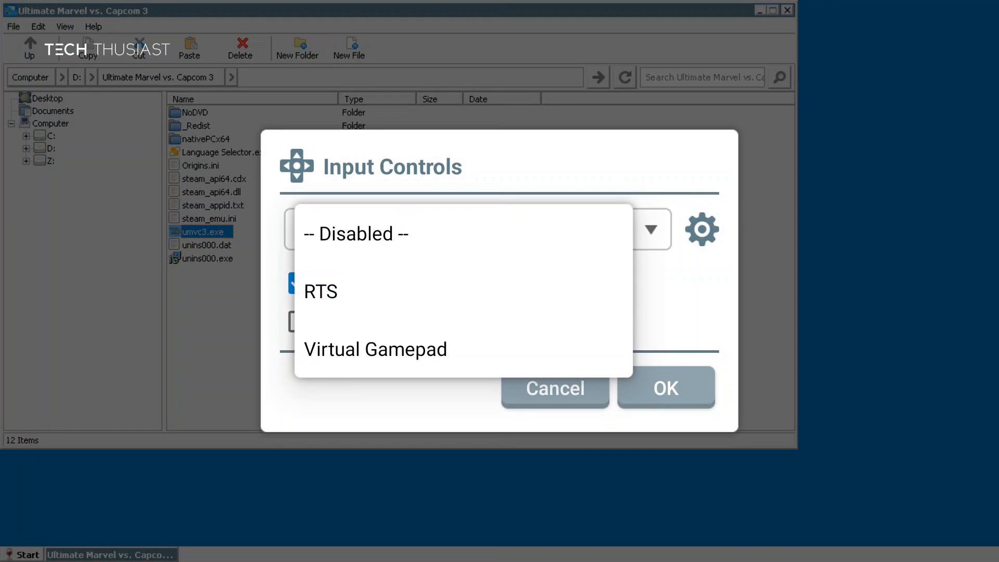
left_click(375, 350)
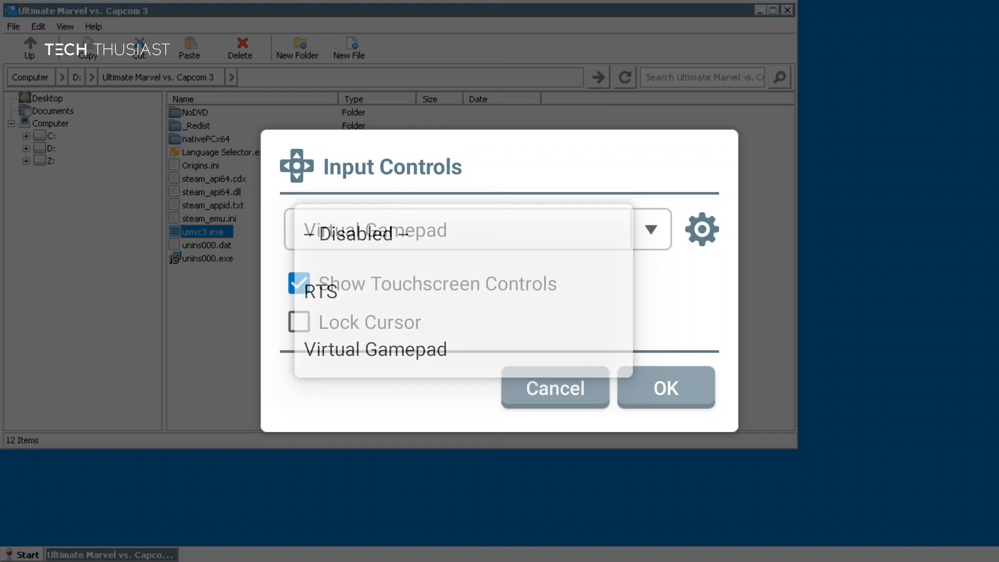
left_click(665, 388)
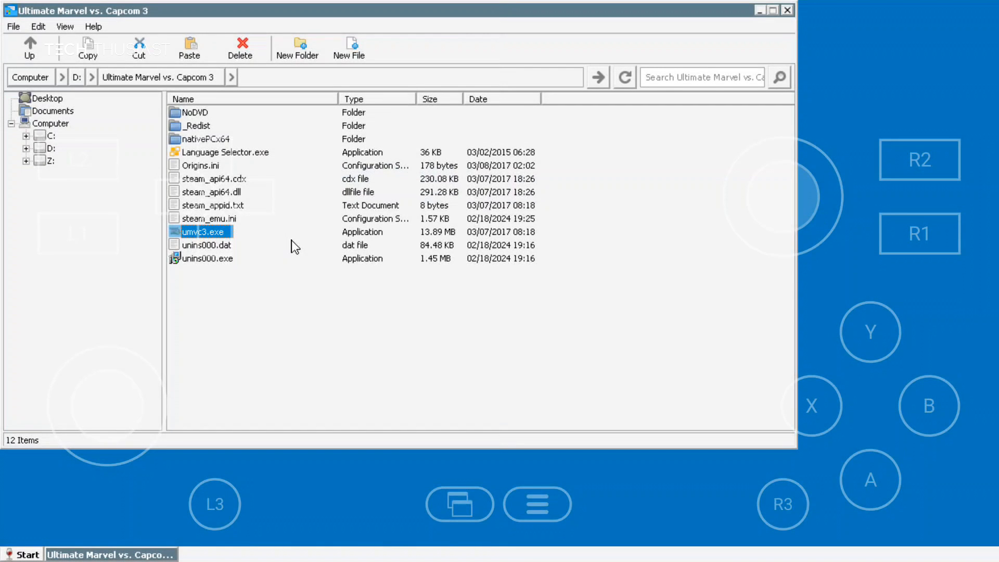
mouse_move(640, 43)
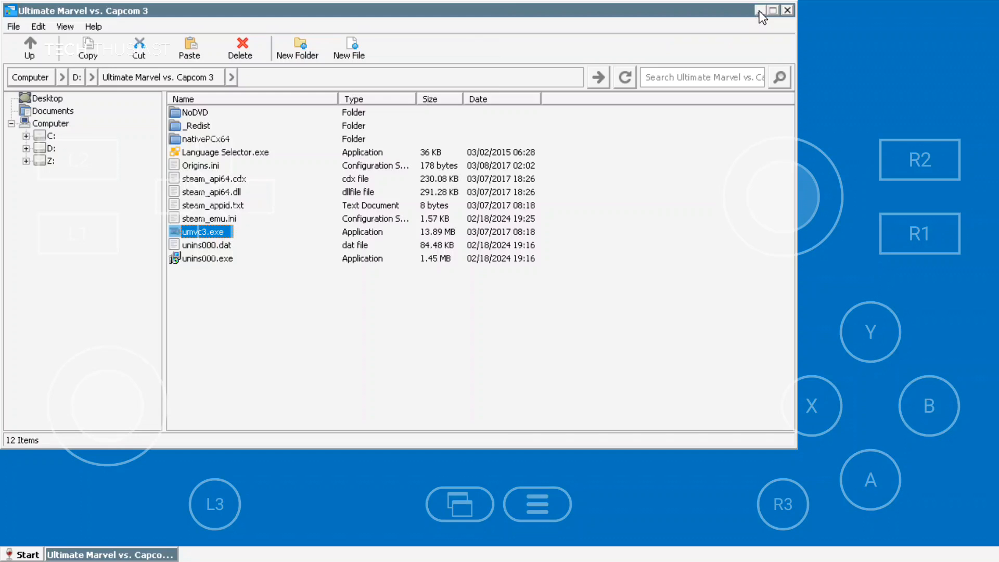
Minimize and restore the game folder window from the taskbar
left_click(757, 10)
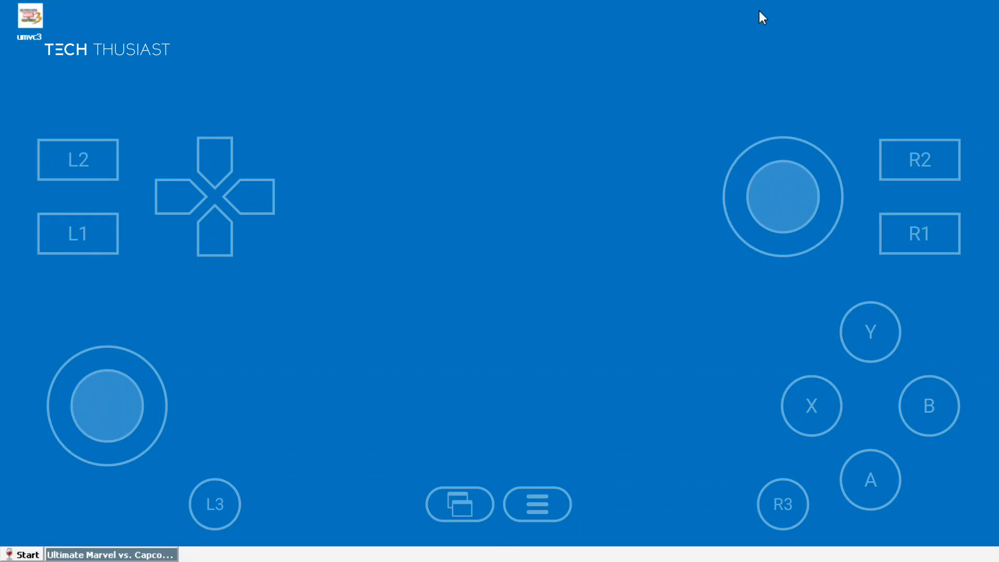
mouse_move(354, 322)
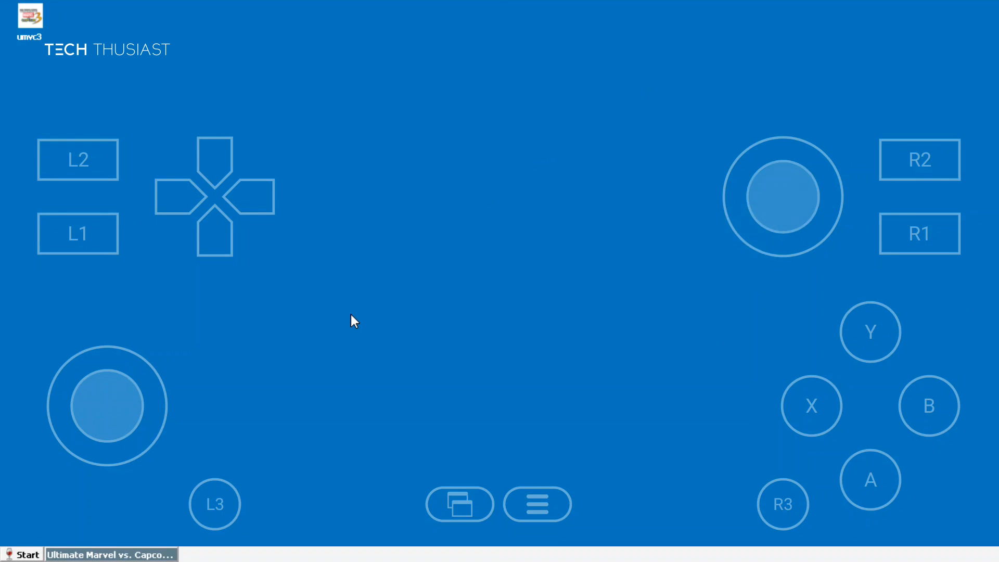
left_click(109, 553)
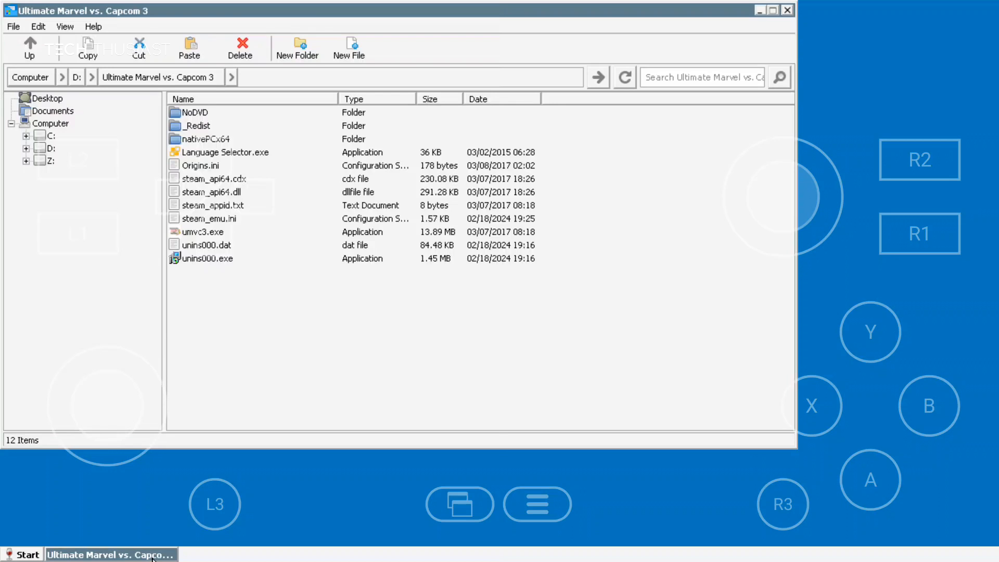
Switch the touchscreen controls to the RTS keyboard-and-mouse profile
left_click(537, 504)
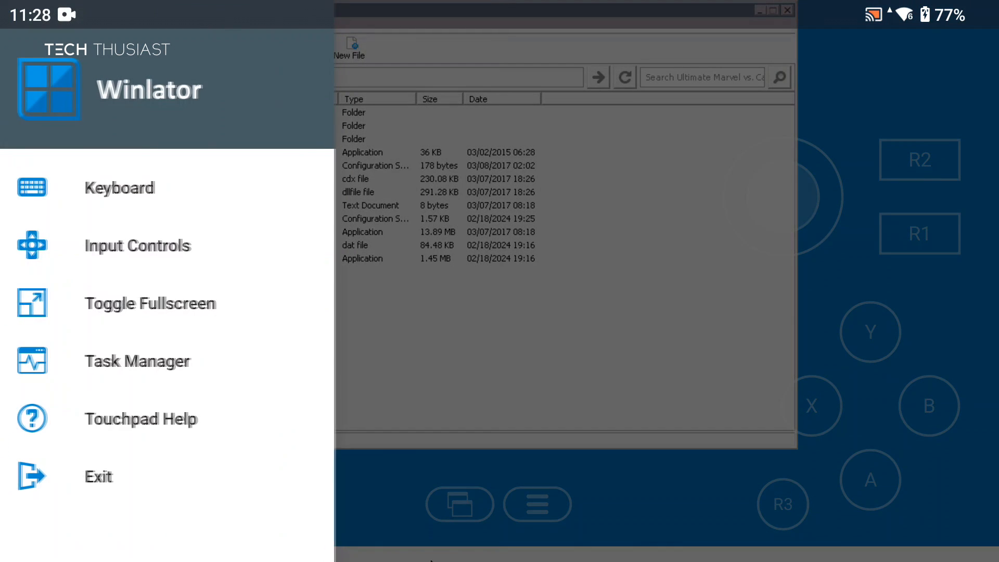
left_click(137, 246)
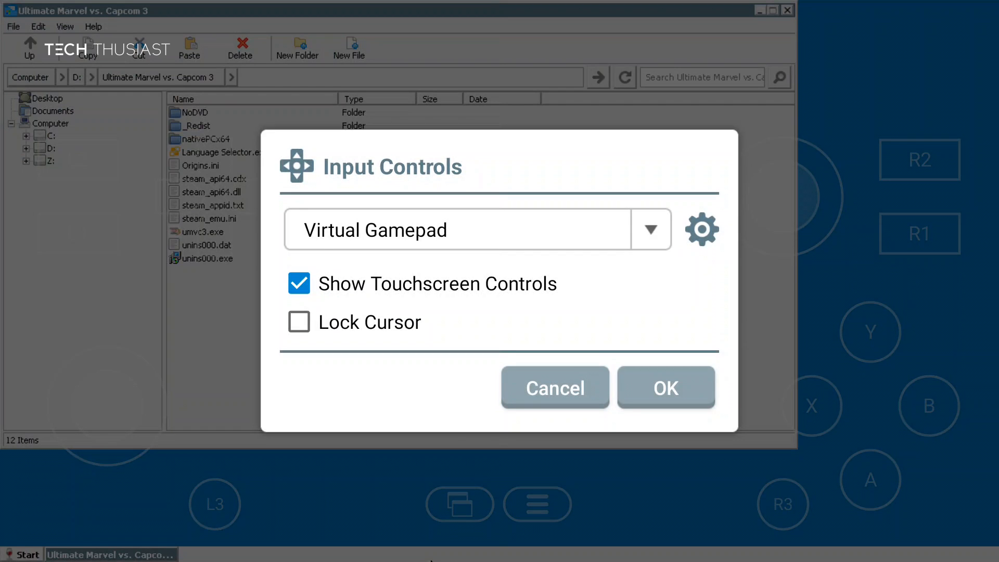
left_click(651, 228)
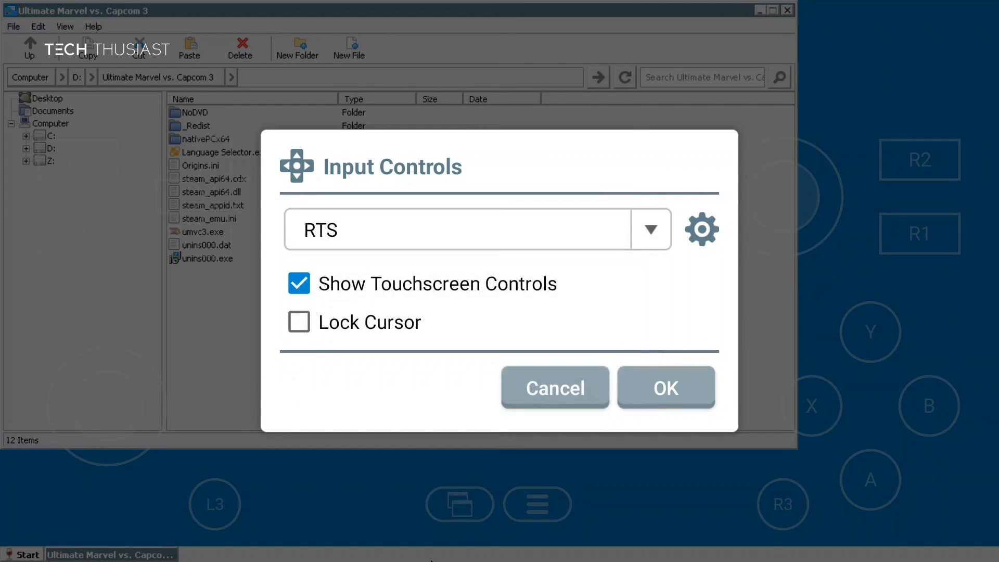
left_click(665, 387)
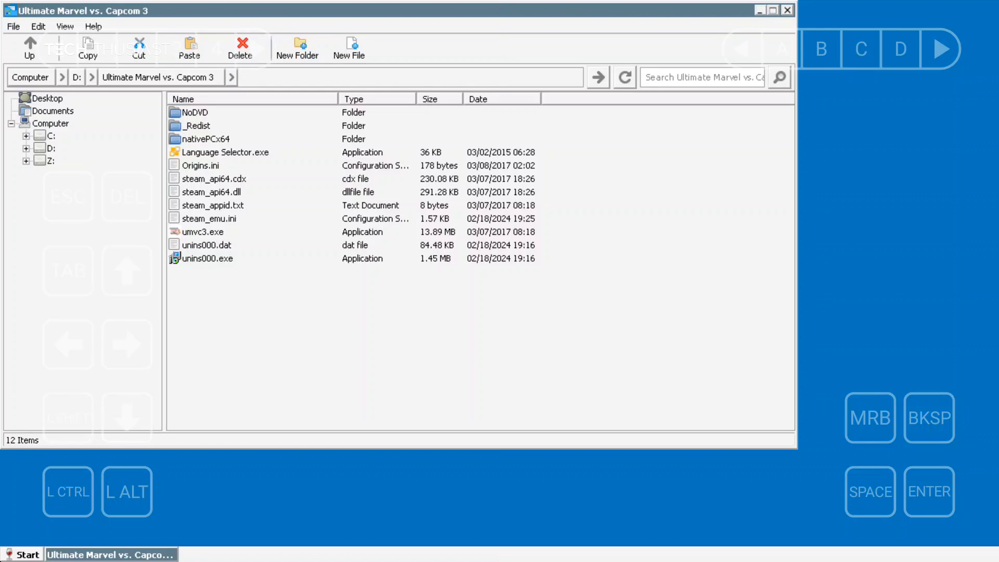
mouse_move(213, 236)
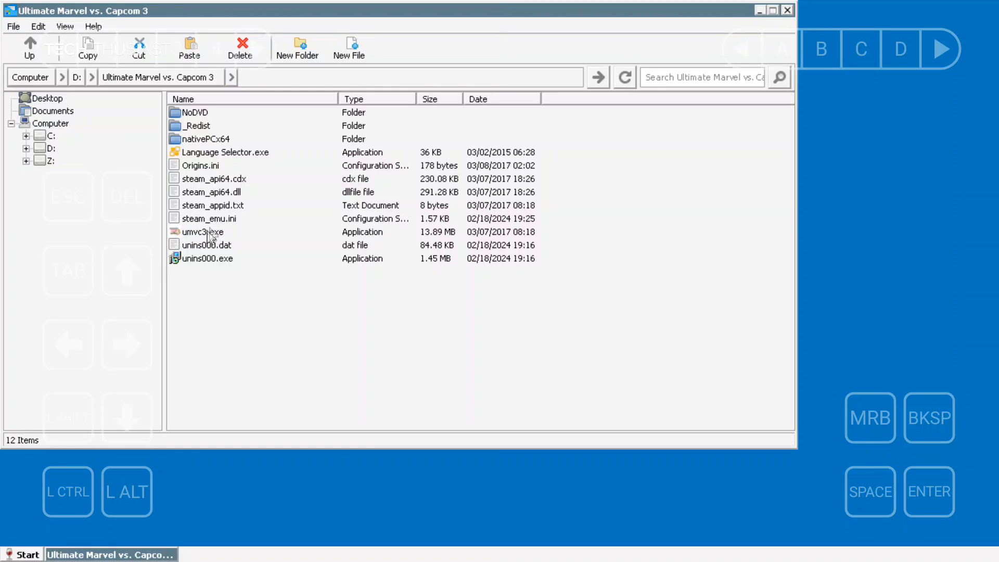
Select umvc3.exe and bring up its file actions menu
left_click(203, 231)
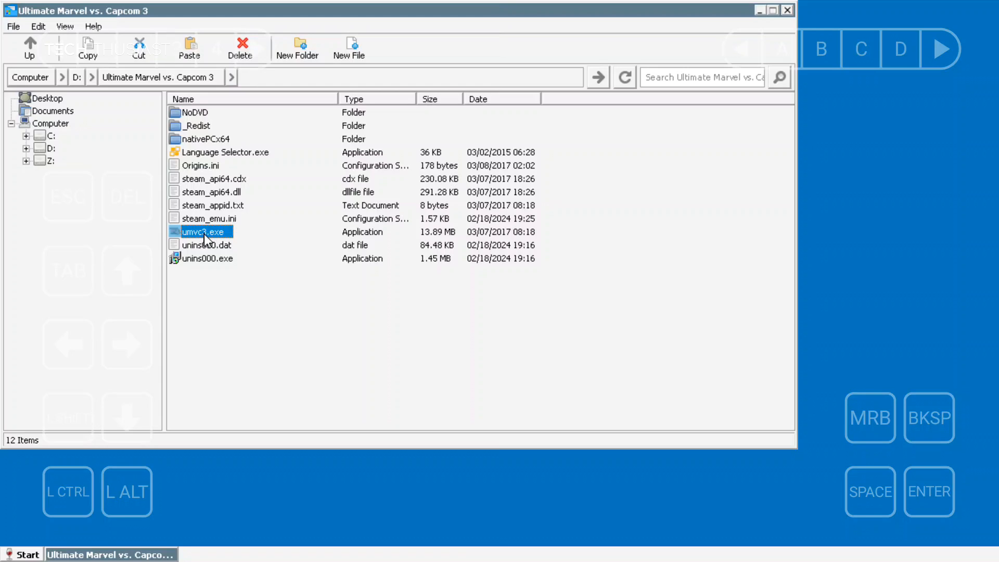
right_click(203, 231)
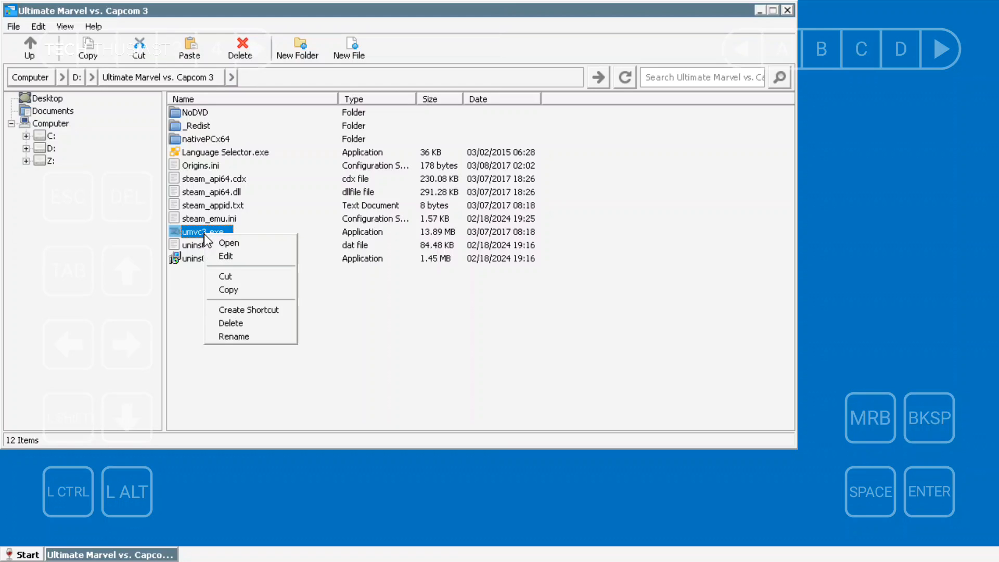
mouse_move(248, 310)
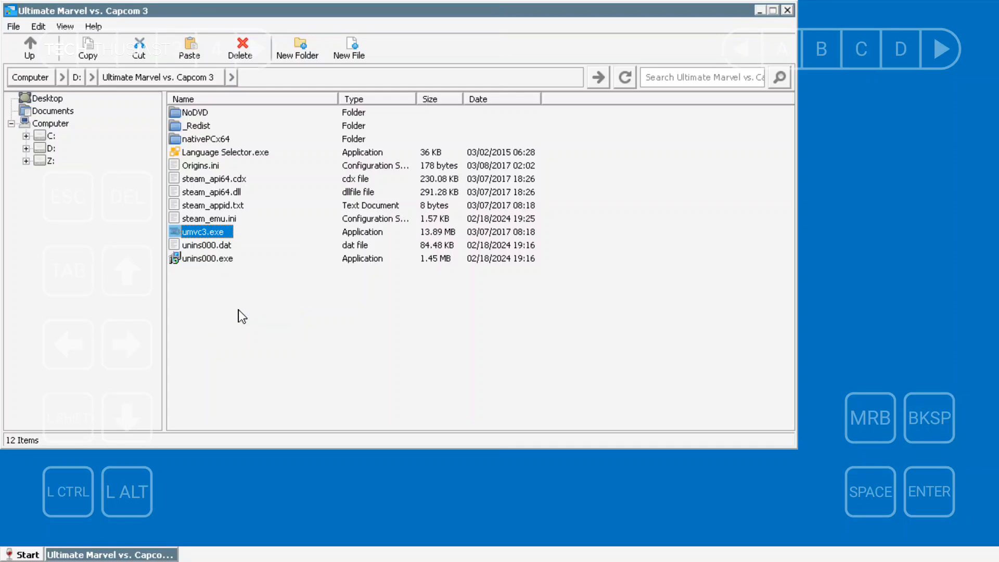
mouse_move(320, 331)
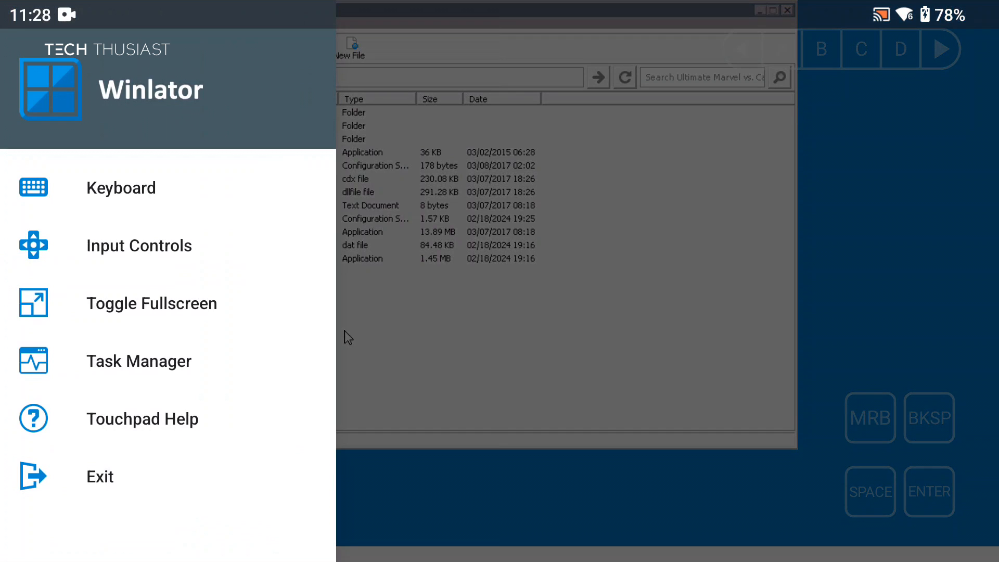
Exit the container, go to Shortcuts and launch the umvc3 shortcut in Container-1
left_click(100, 476)
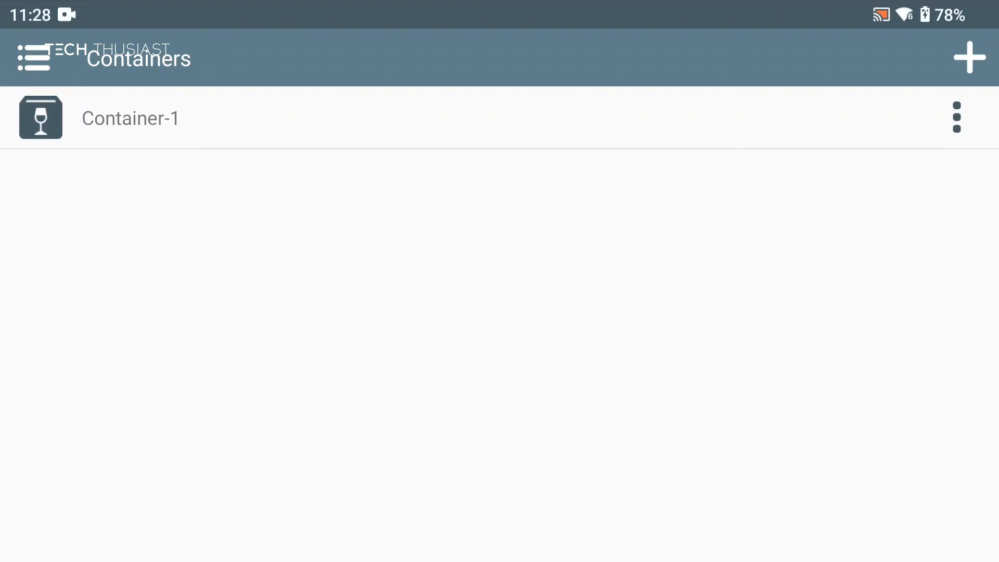
left_click(33, 57)
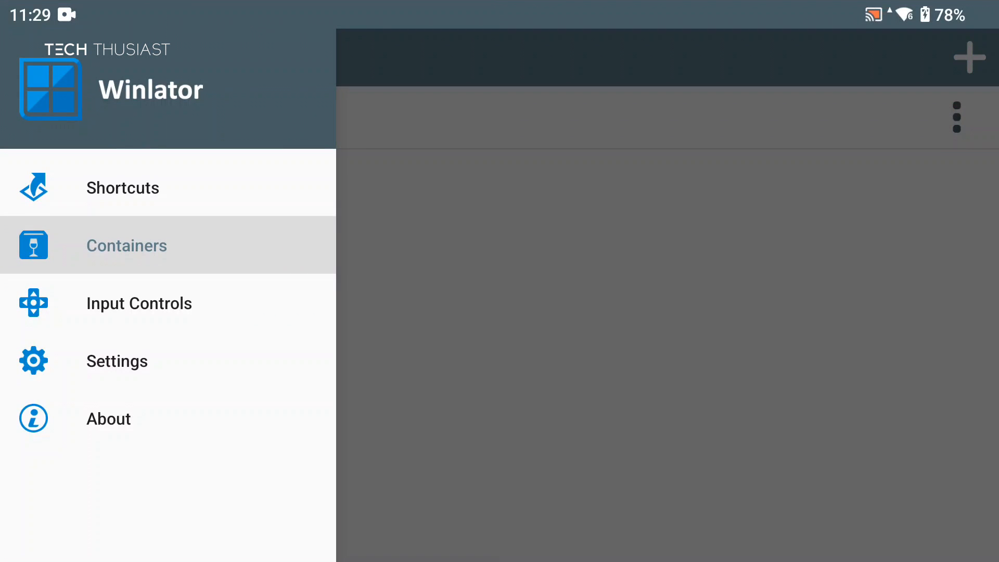
left_click(122, 187)
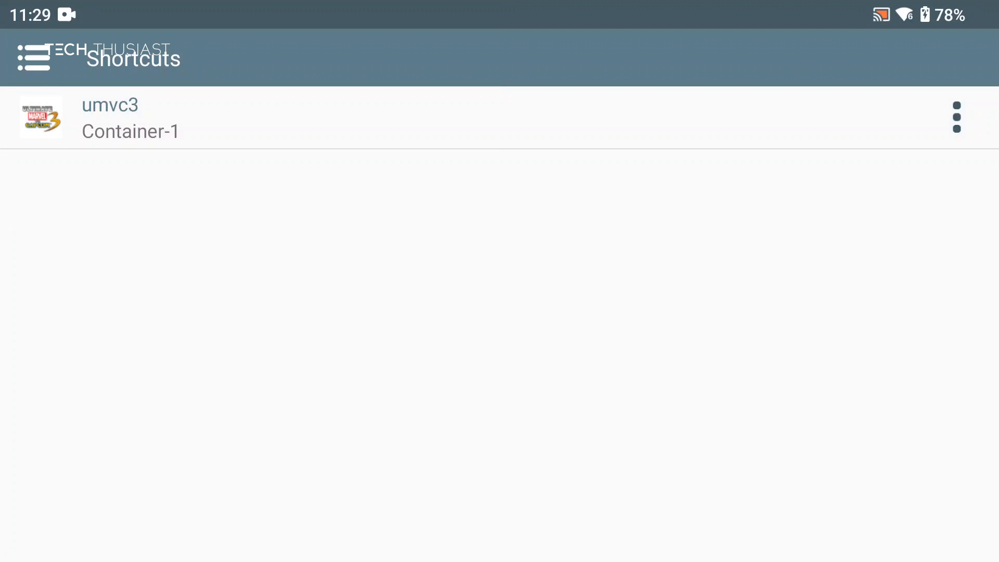
left_click(956, 117)
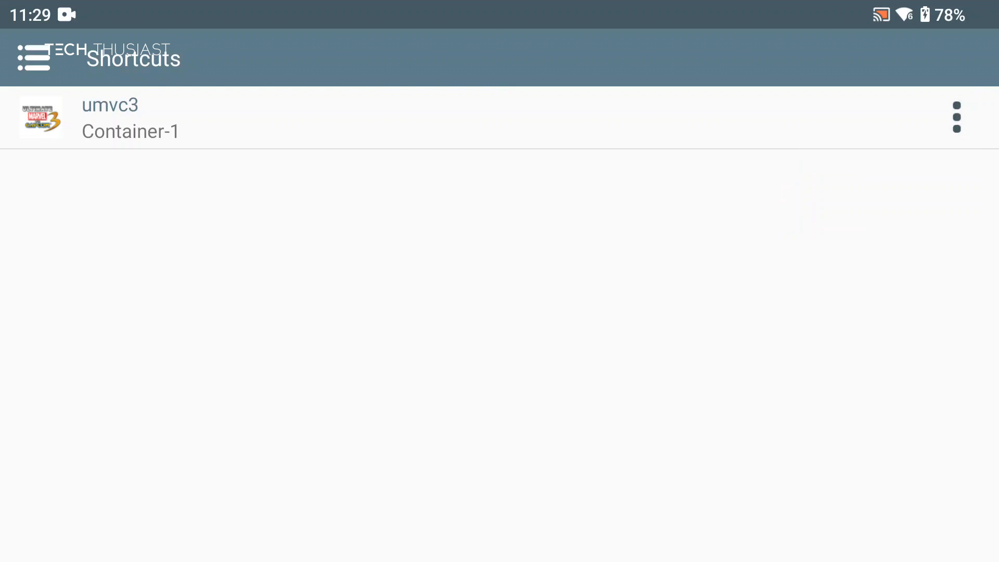
left_click(109, 117)
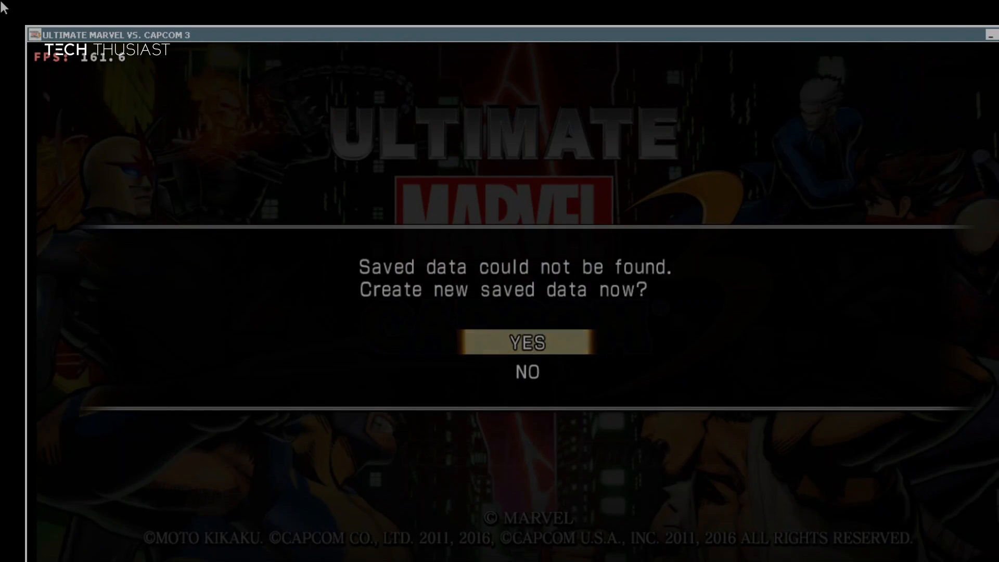
Create new saved data, acknowledge the save and autosave notices, and head toward Options
left_click(525, 342)
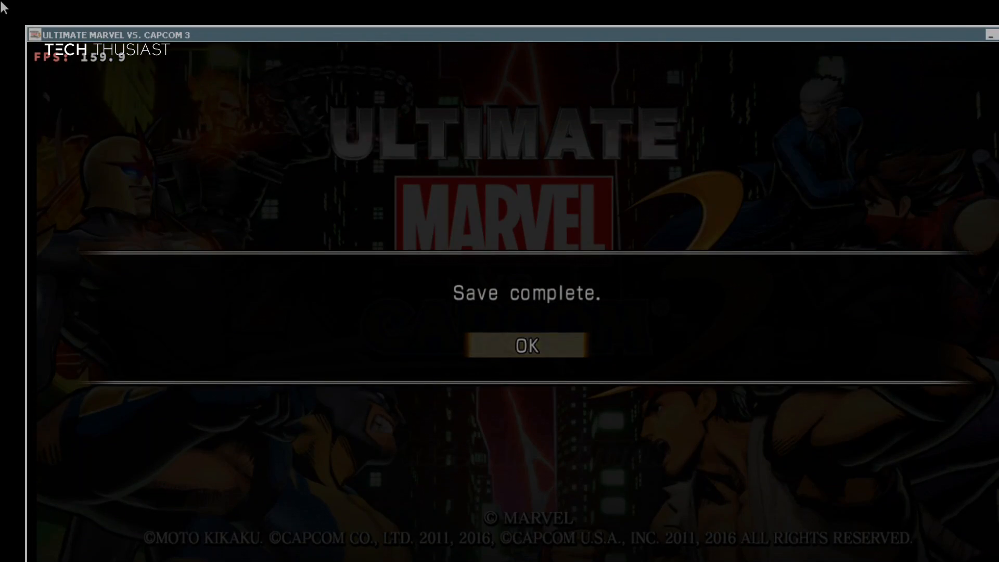
left_click(524, 345)
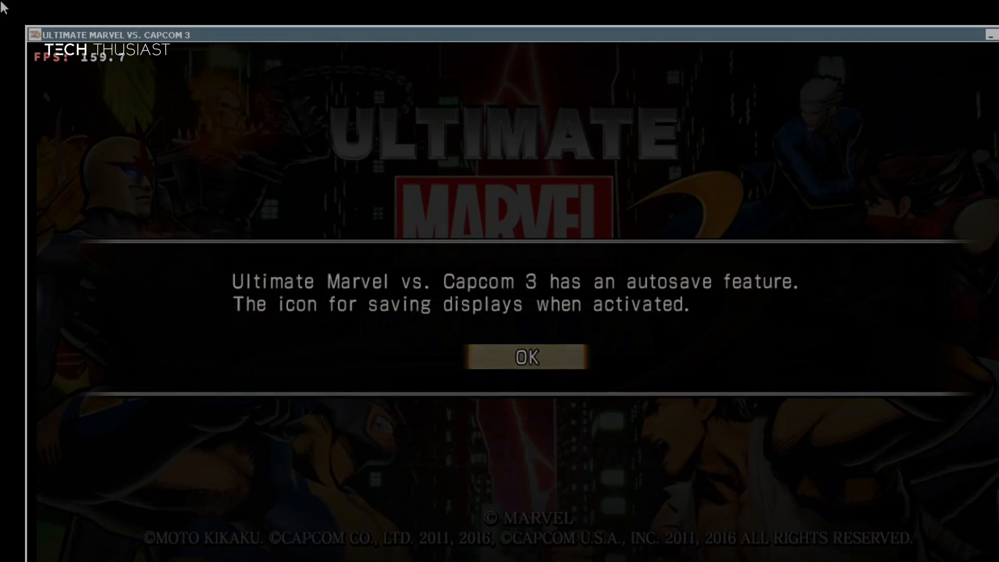
left_click(524, 357)
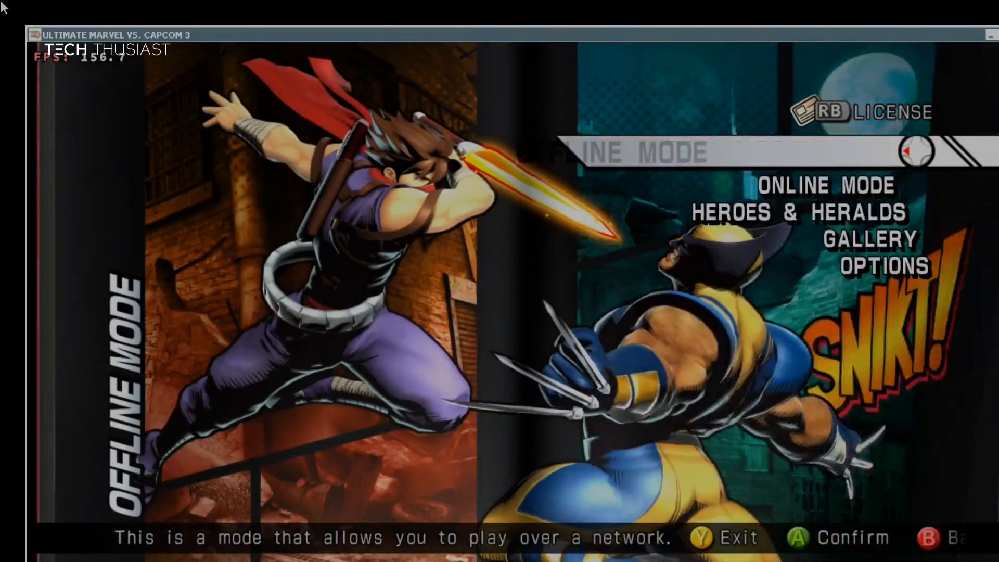
key("Up")
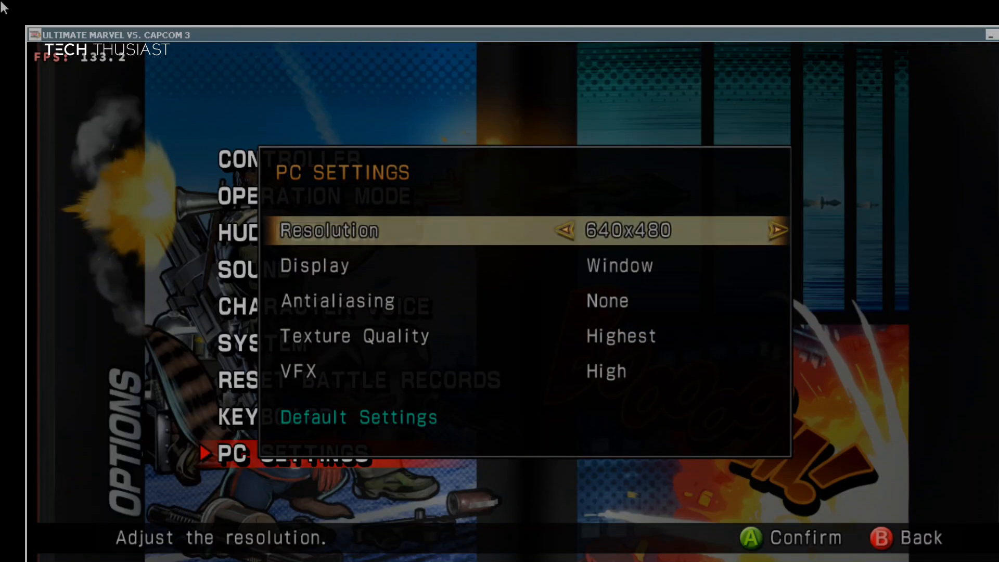
In PC Settings set Resolution to 1280x720 and Display to Fullscreen
left_click(776, 230)
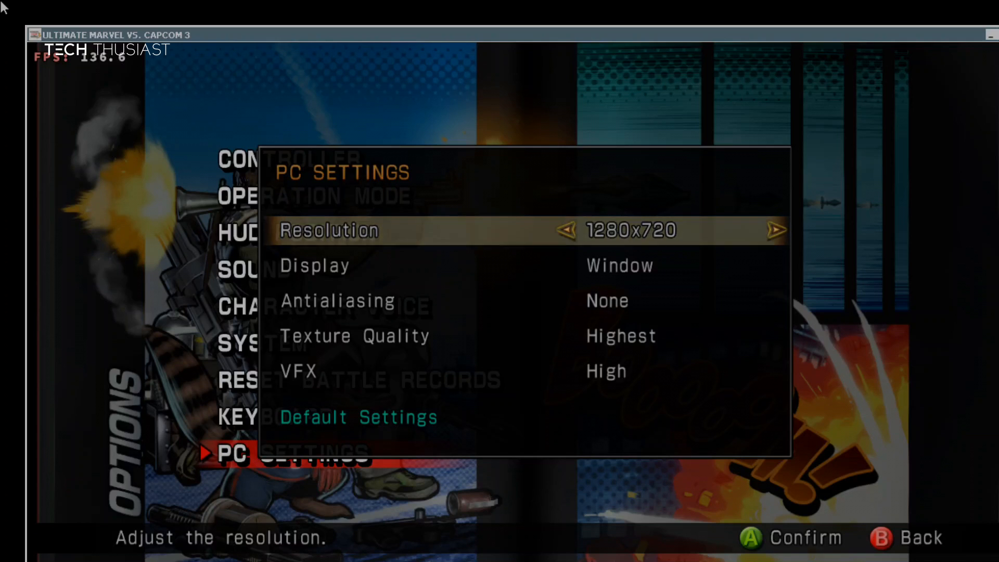
key("down")
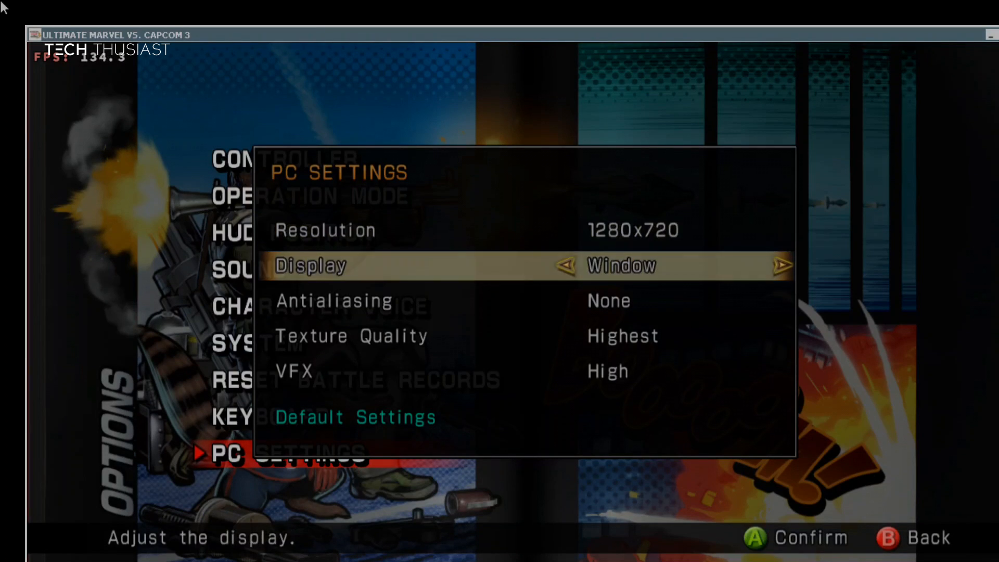
left_click(779, 263)
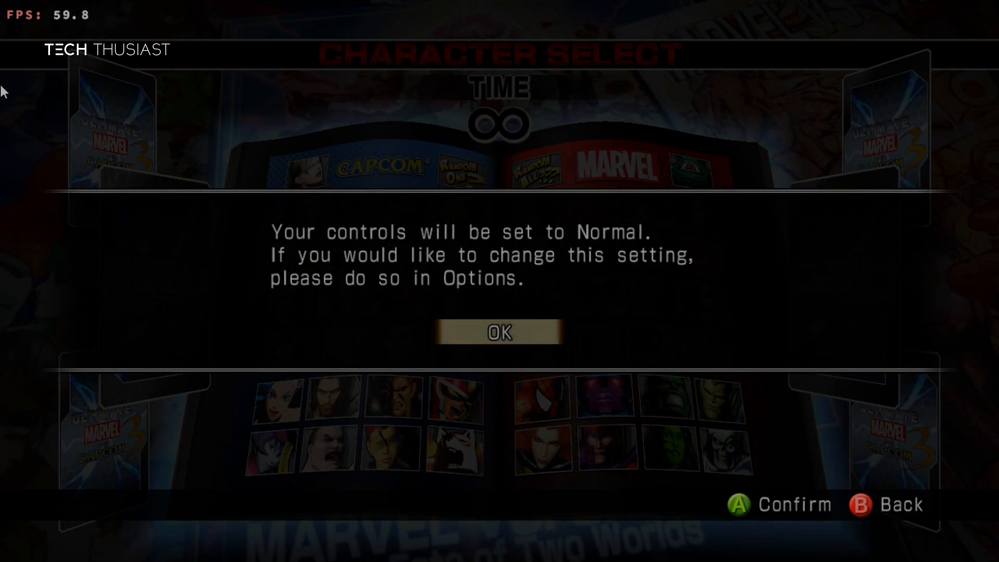
Dismiss the 'controls set to Normal' notice to reach Character Select
left_click(499, 332)
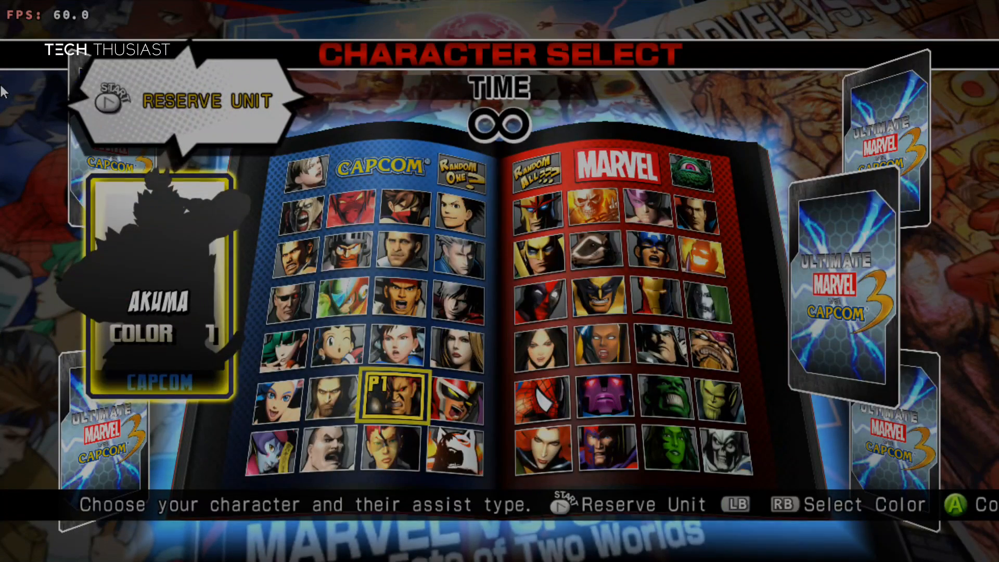